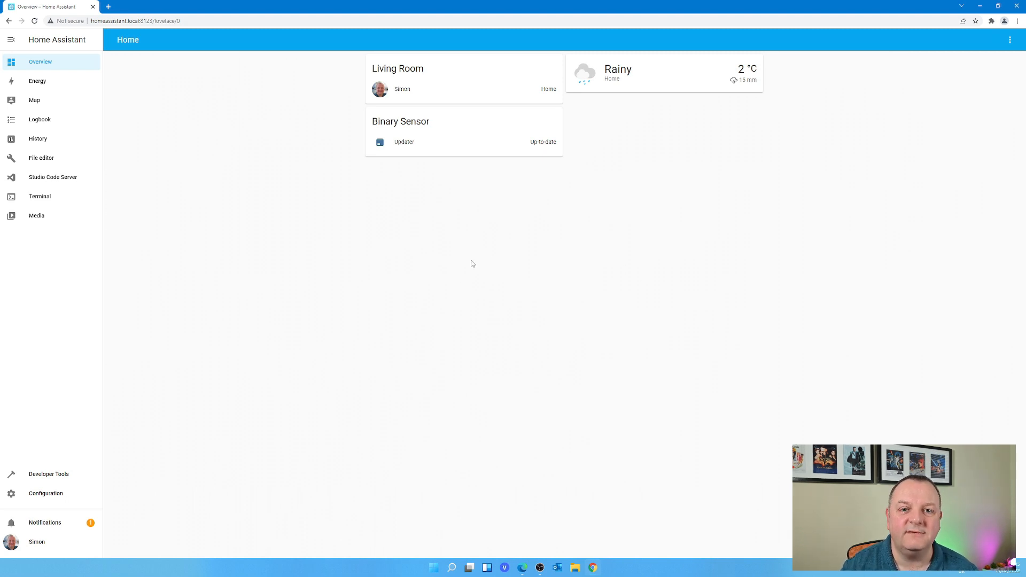
# Go to Configuration > Devices & Services to see the discovered Tuya integration.
pyautogui.click(45, 493)
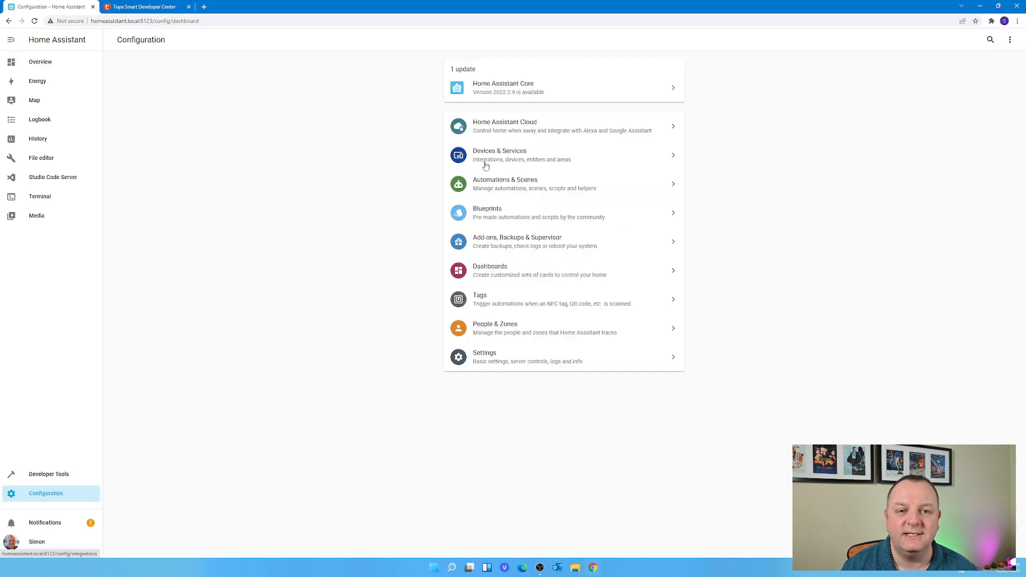
pyautogui.click(499, 155)
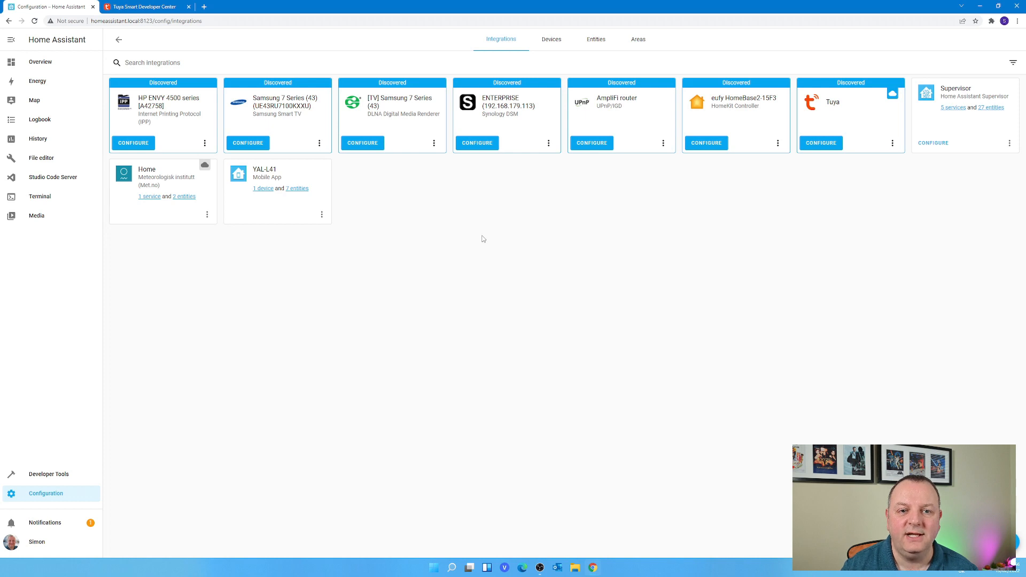
pyautogui.moveTo(487, 35)
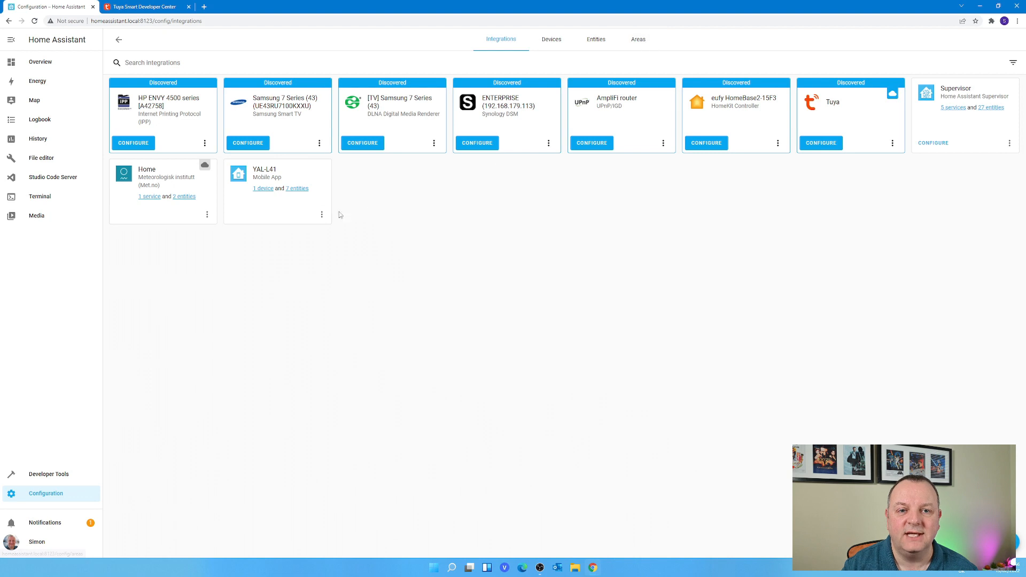
pyautogui.moveTo(530, 169)
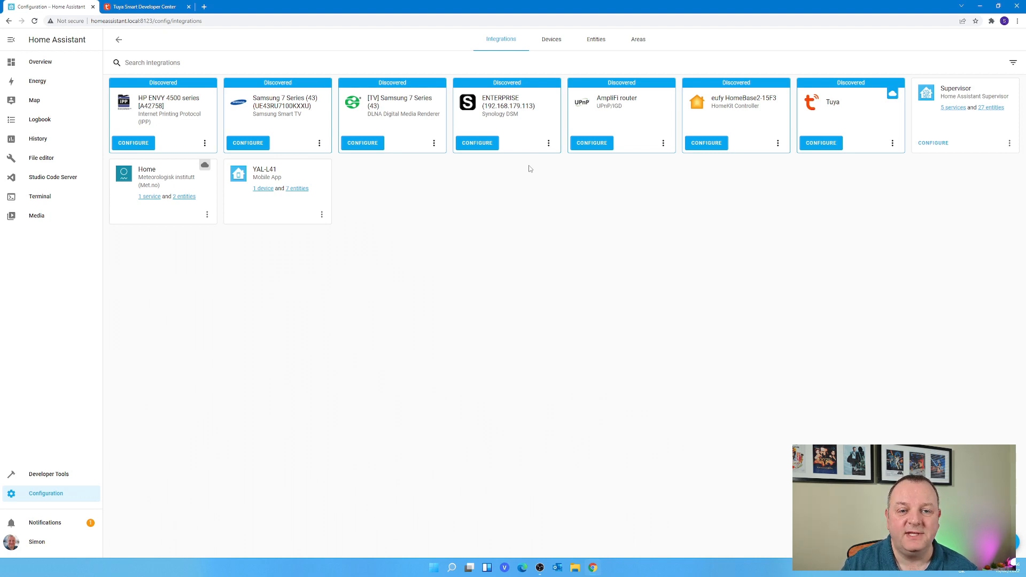
# Browse the Devices, Entities and Areas tabs, ending back on the Entities list.
pyautogui.click(552, 38)
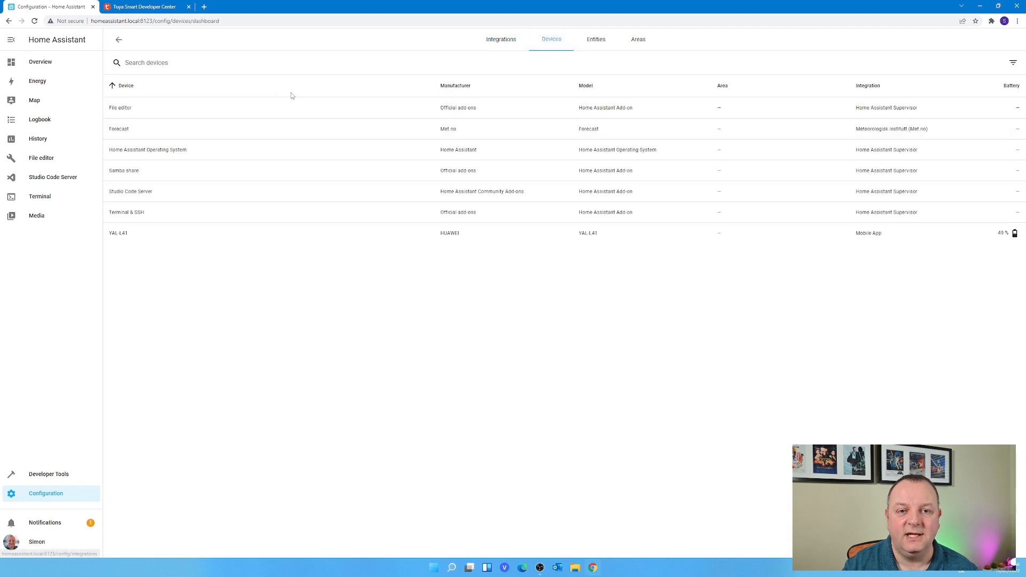
pyautogui.moveTo(620, 238)
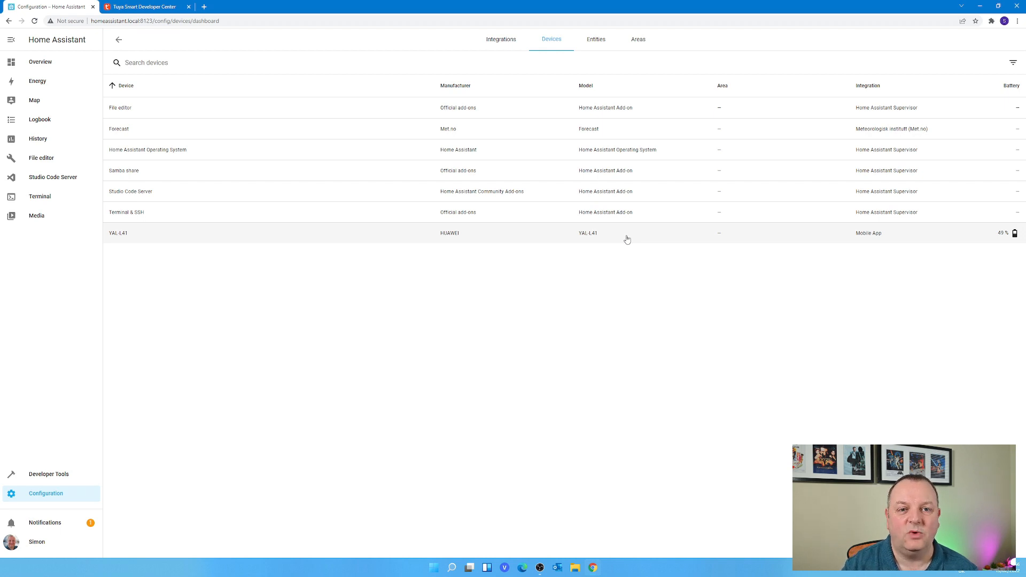
pyautogui.moveTo(611, 161)
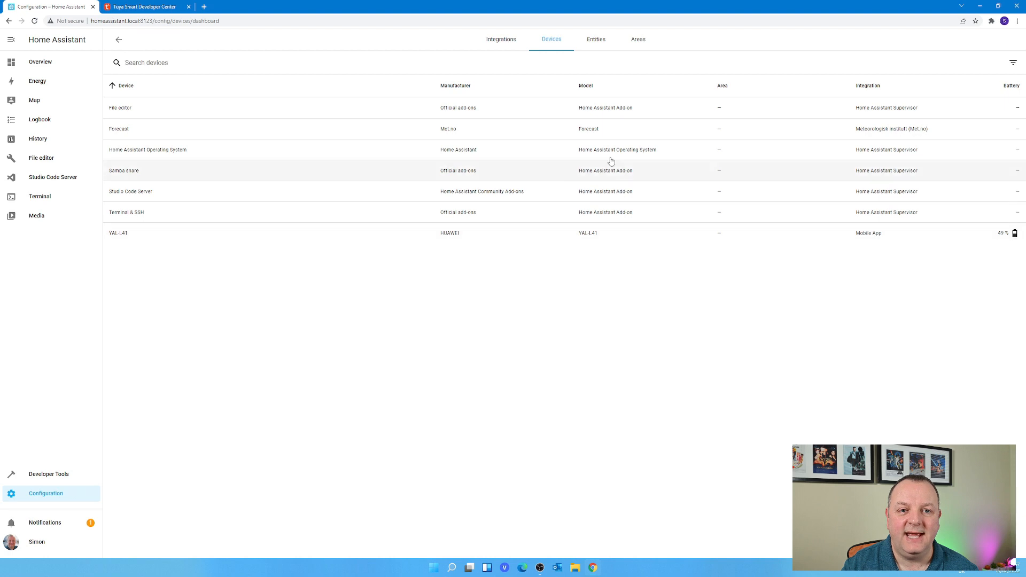
pyautogui.click(595, 38)
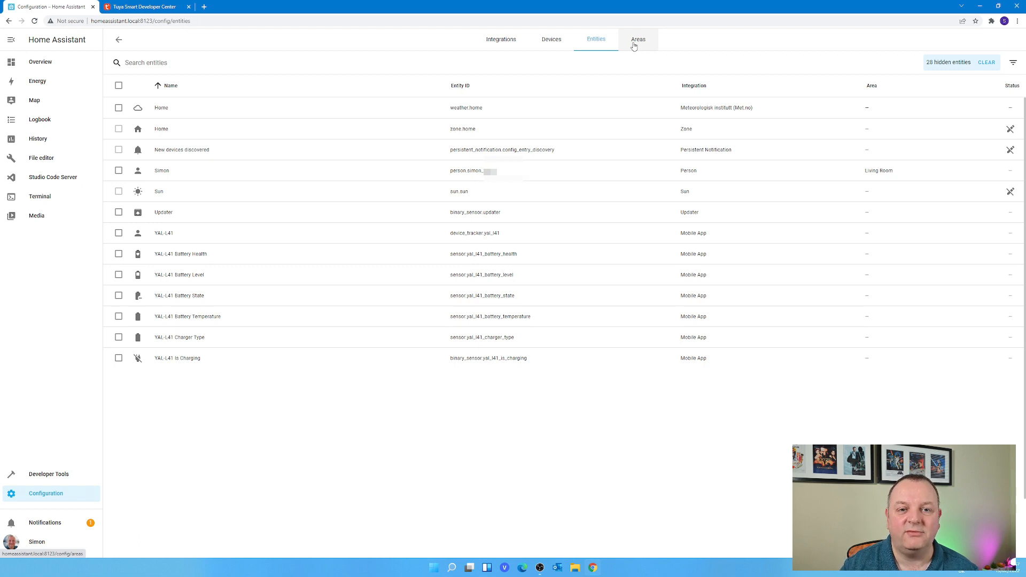
pyautogui.click(636, 39)
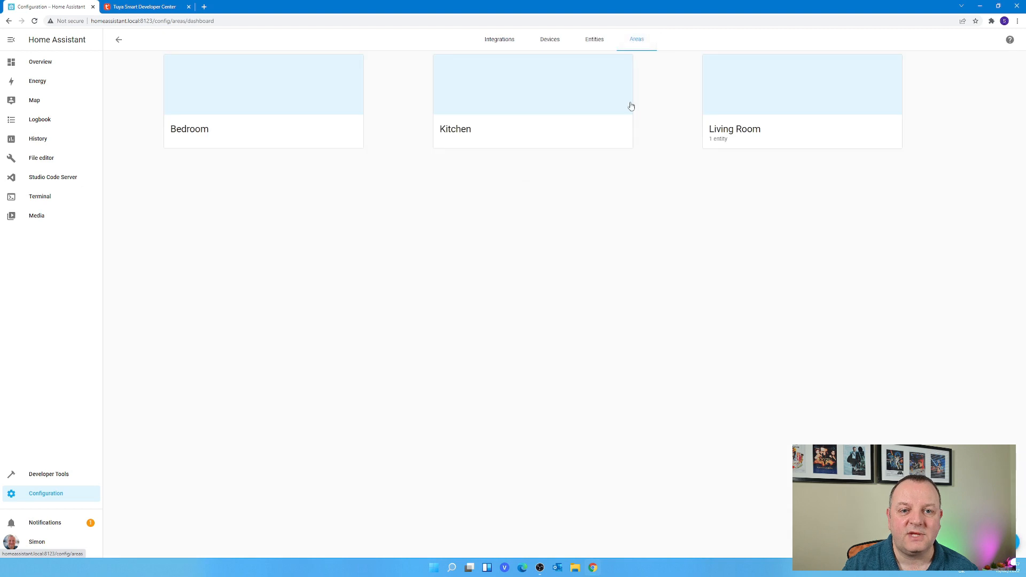
pyautogui.moveTo(705, 148)
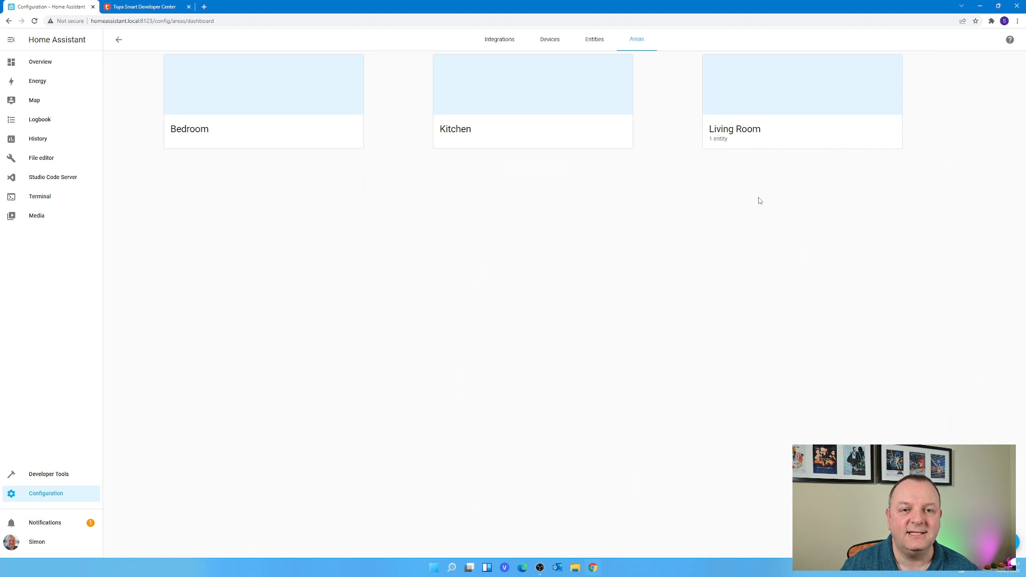
pyautogui.moveTo(595, 39)
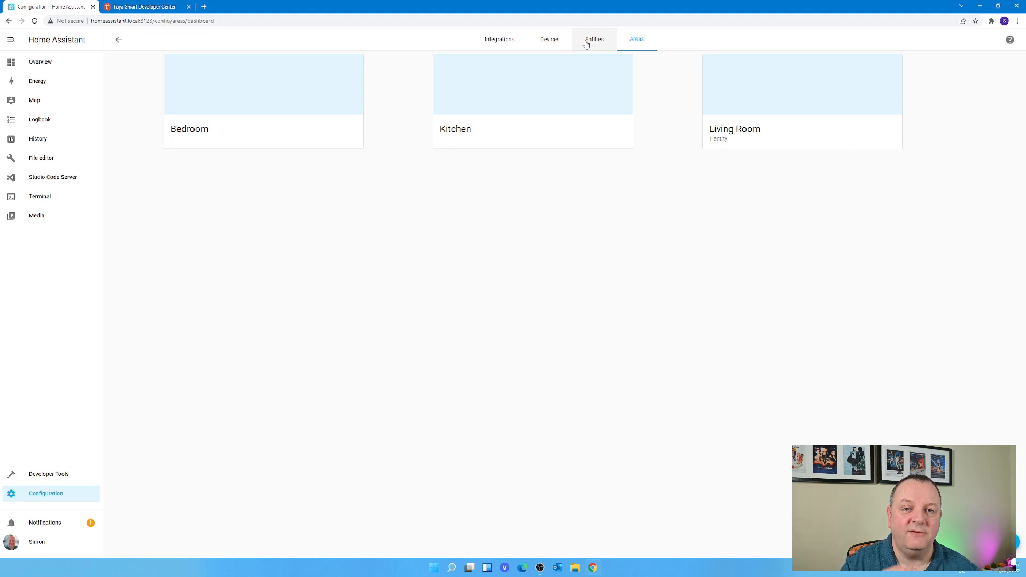
pyautogui.click(594, 39)
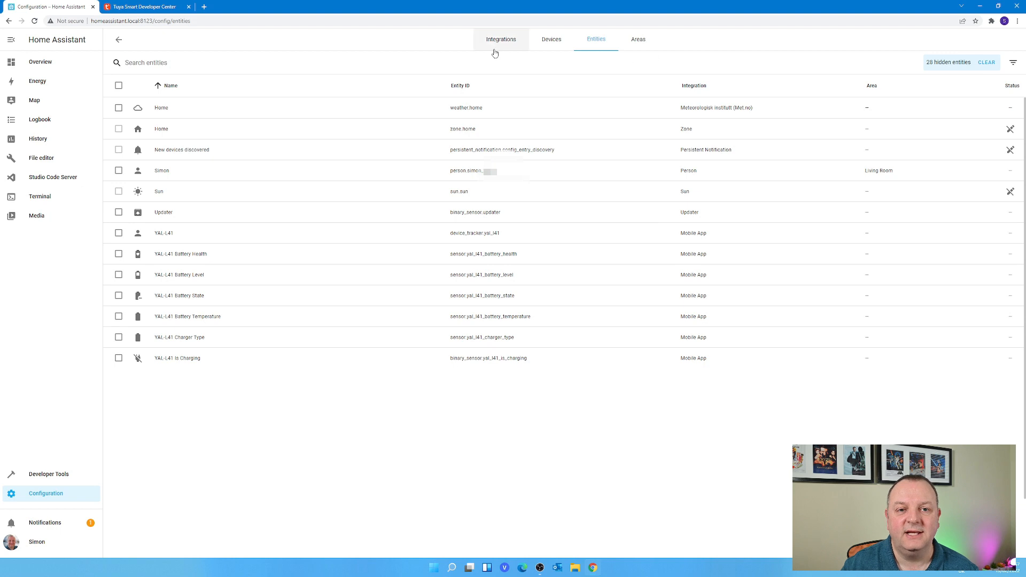
pyautogui.moveTo(496, 52)
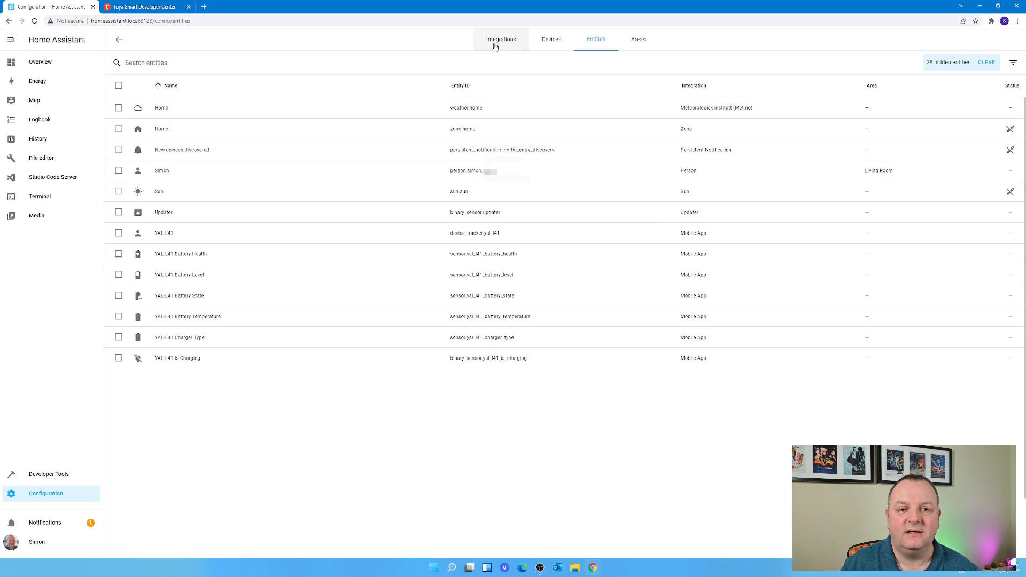
# Return to the Integrations tab showing the unconfigured Tuya card.
pyautogui.click(501, 39)
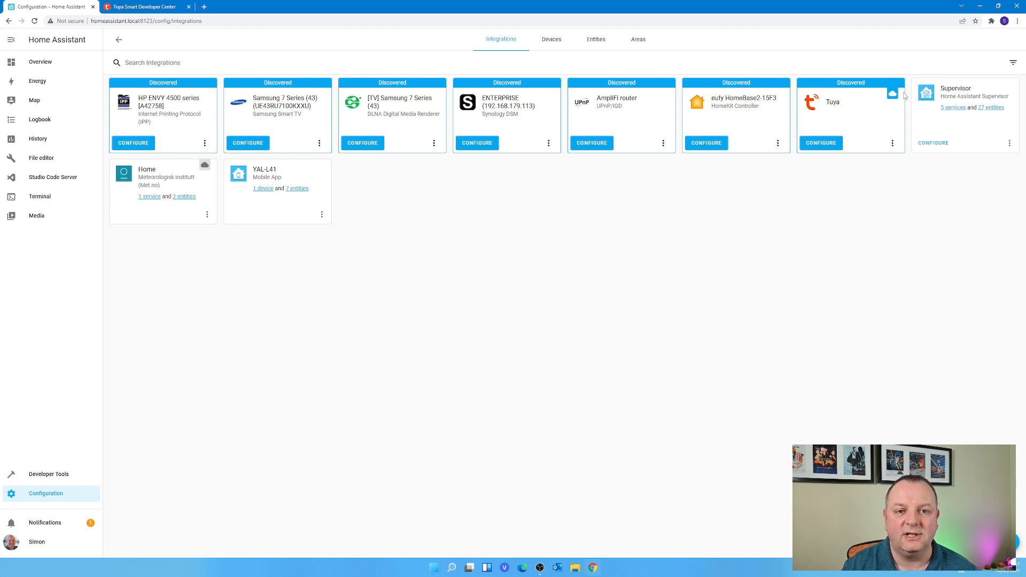
pyautogui.moveTo(894, 94)
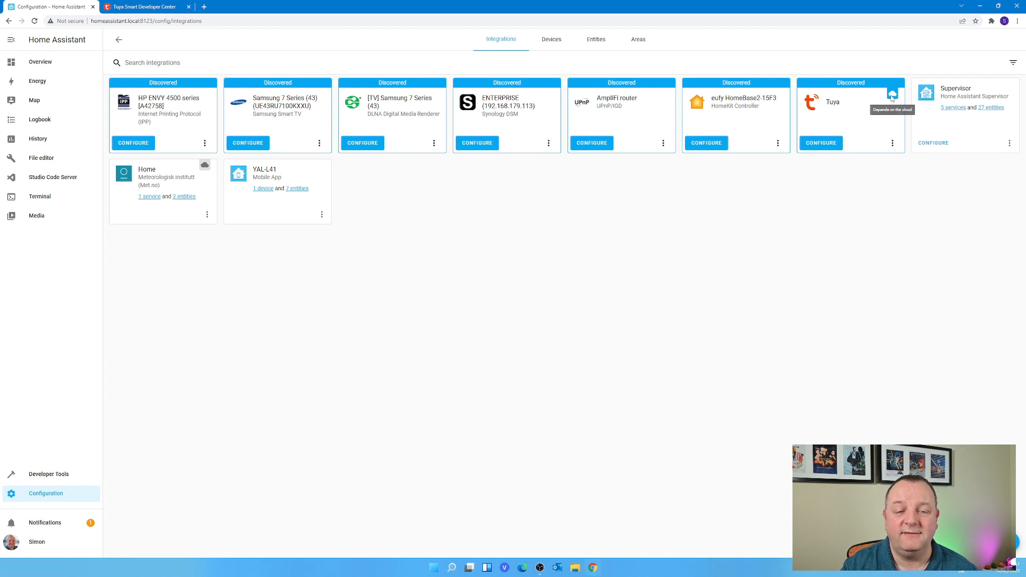
pyautogui.moveTo(850, 122)
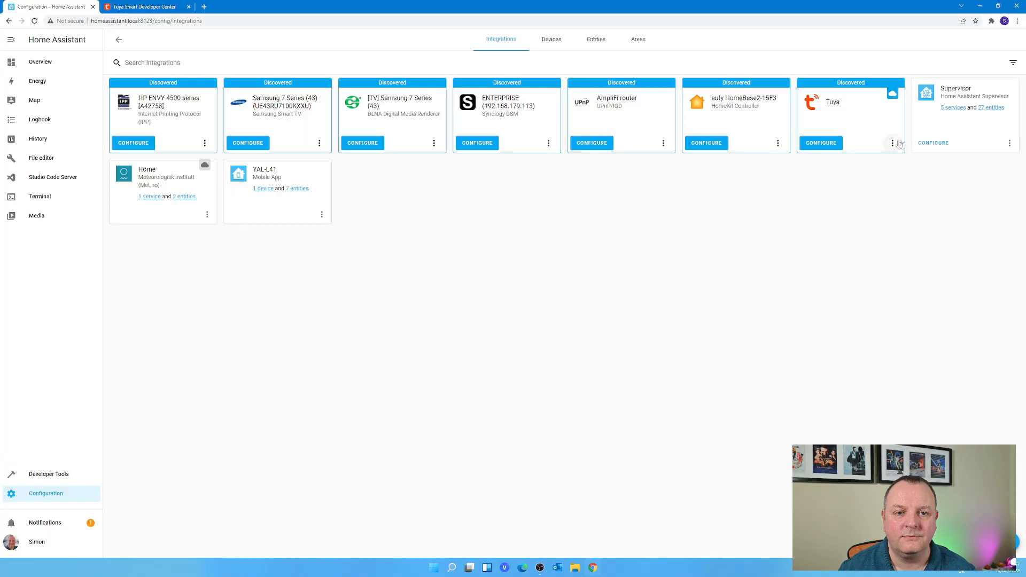
# Open the Tuya integration's documentation and read through its IoT Platform setup steps.
pyautogui.click(892, 142)
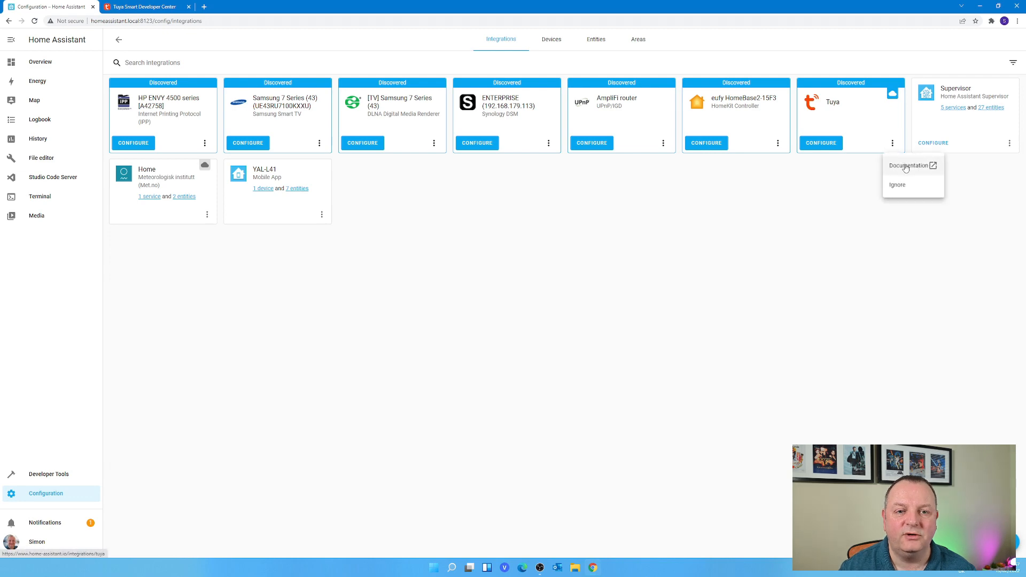
pyautogui.click(909, 166)
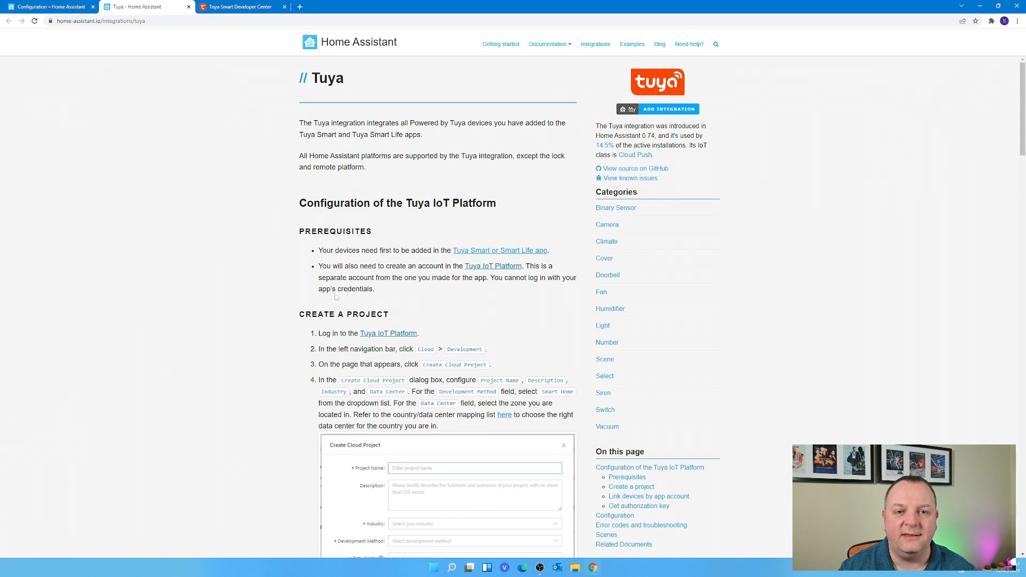
pyautogui.scroll(-3)
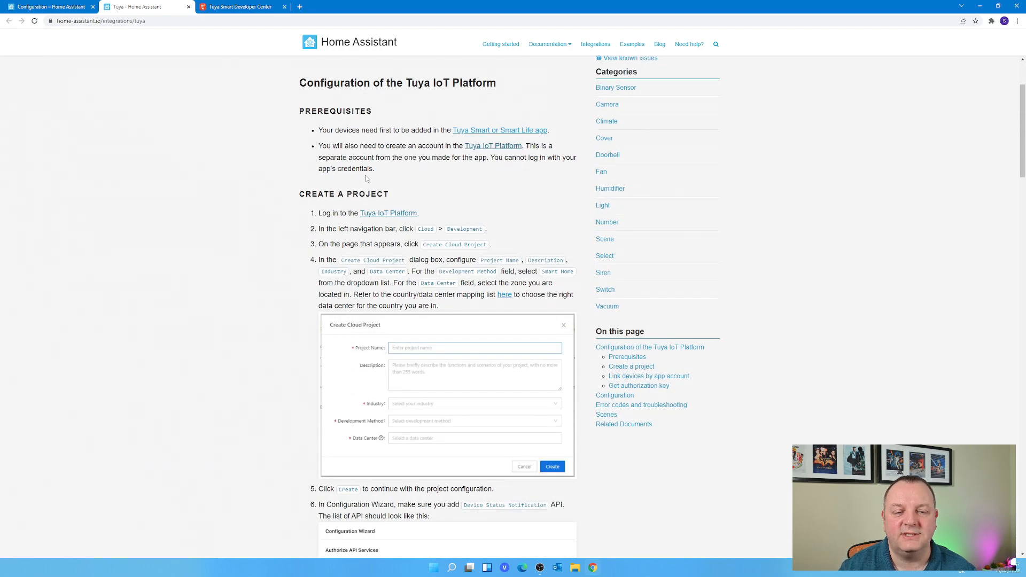
pyautogui.scroll(-3)
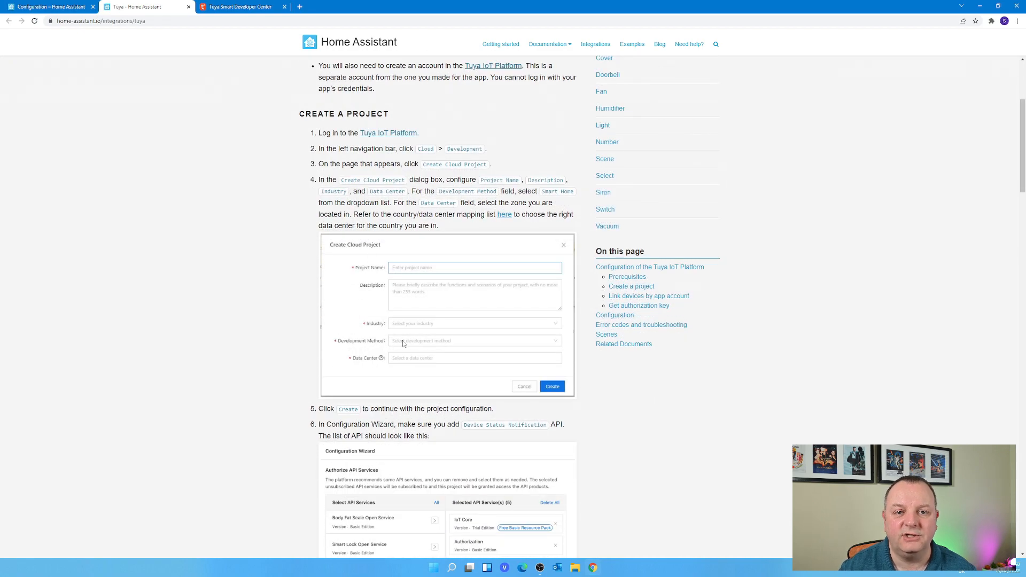
pyautogui.scroll(-3)
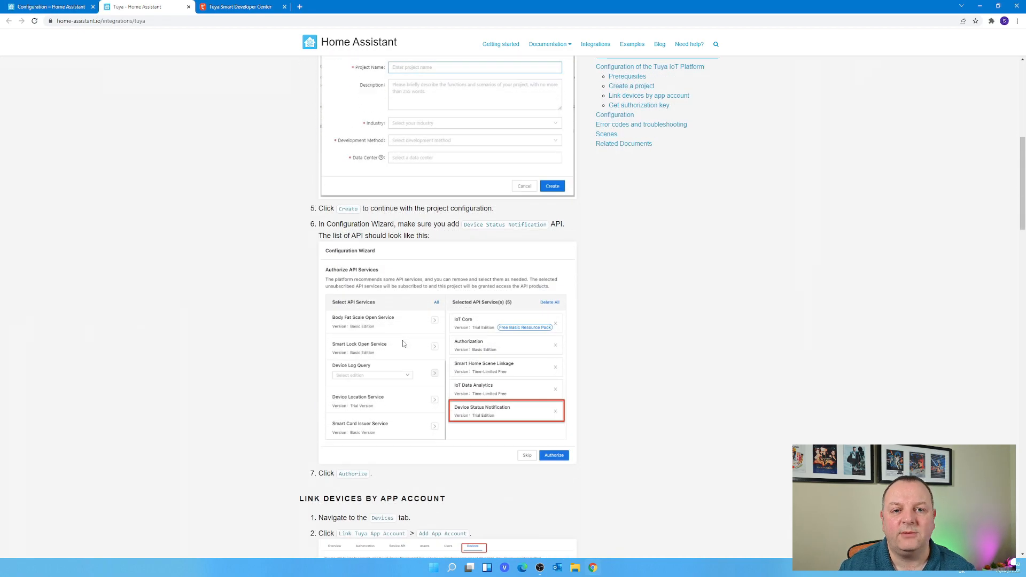
pyautogui.scroll(-3)
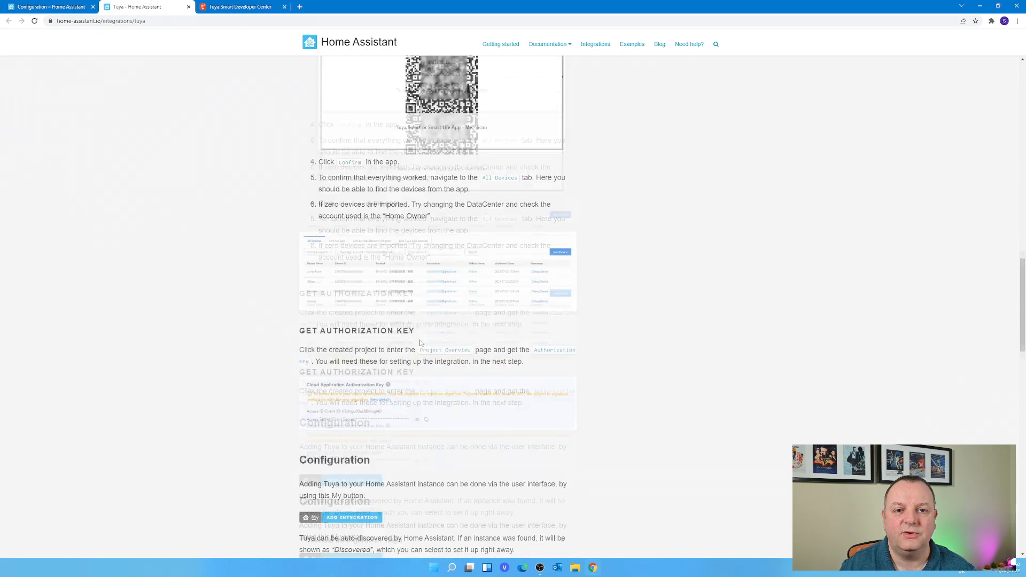
pyautogui.scroll(-3)
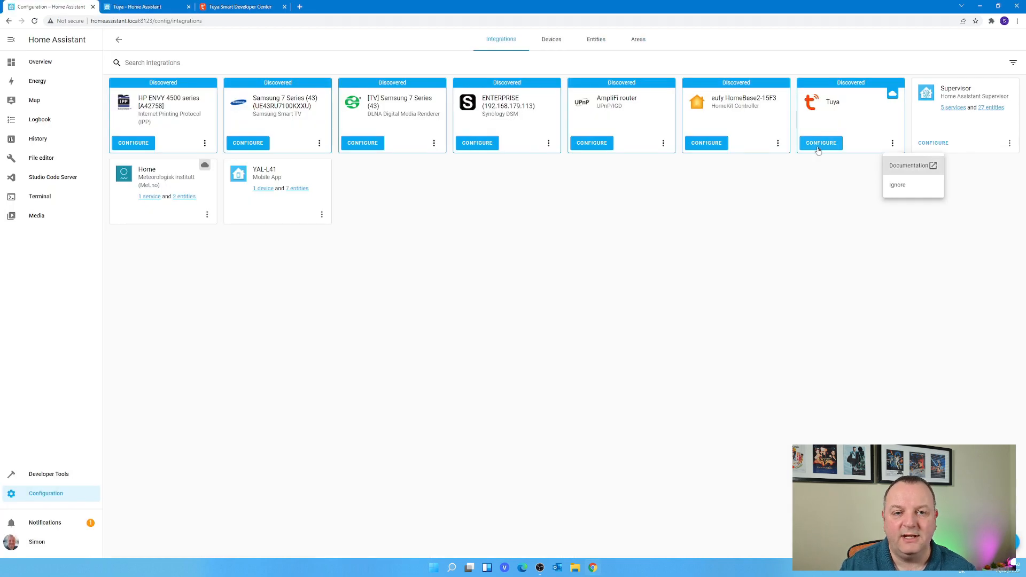
# Start the Tuya setup form and keep United States as the country.
pyautogui.click(821, 143)
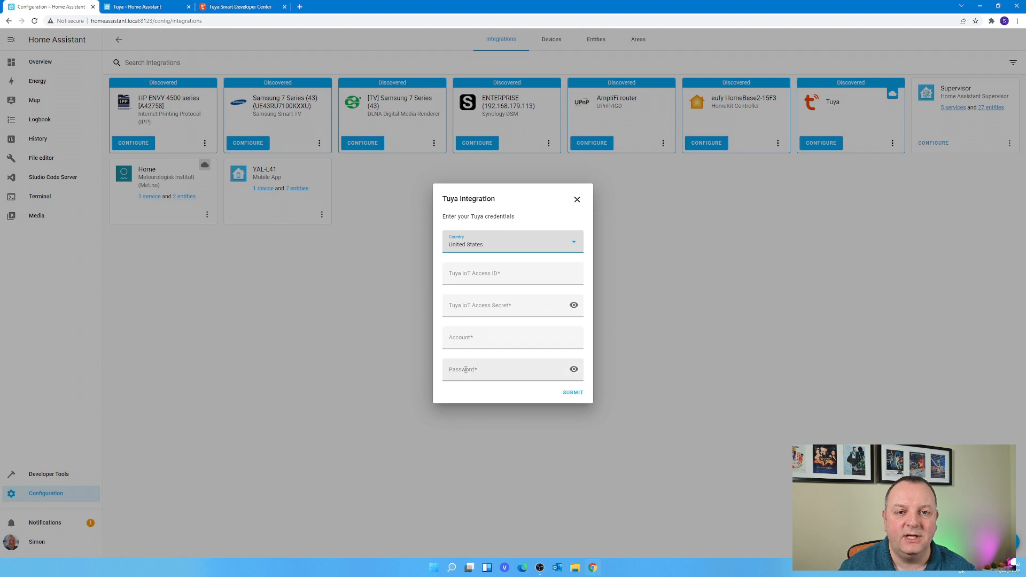
pyautogui.click(512, 242)
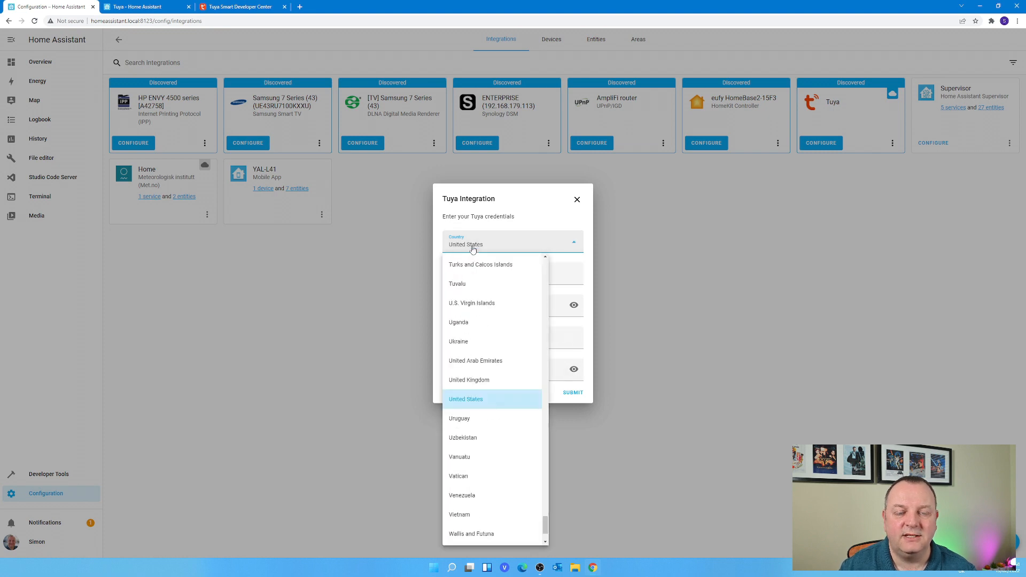
pyautogui.click(469, 380)
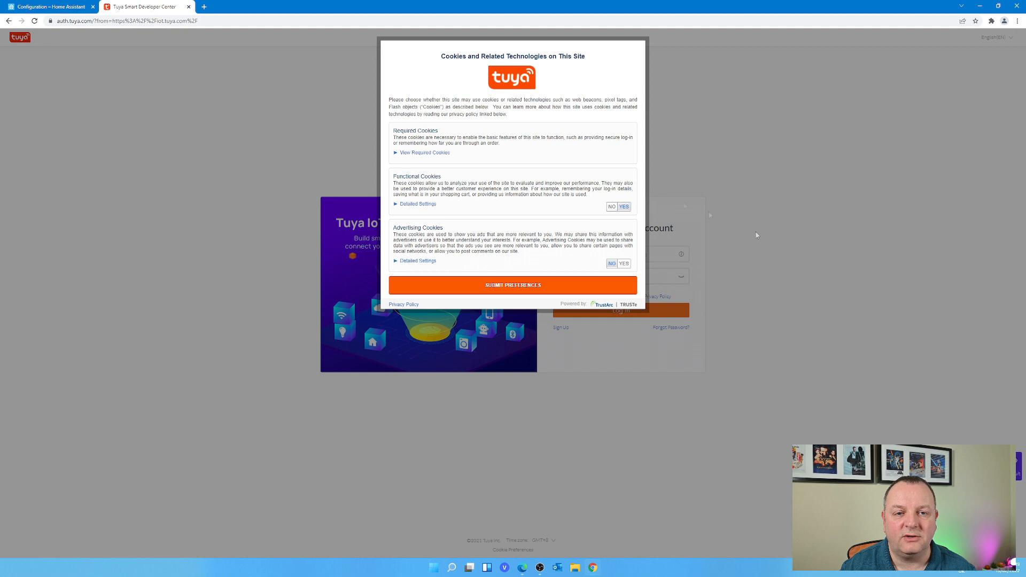
# Accept cookies, enter the account login and password, and submit the Tuya registration.
pyautogui.click(513, 285)
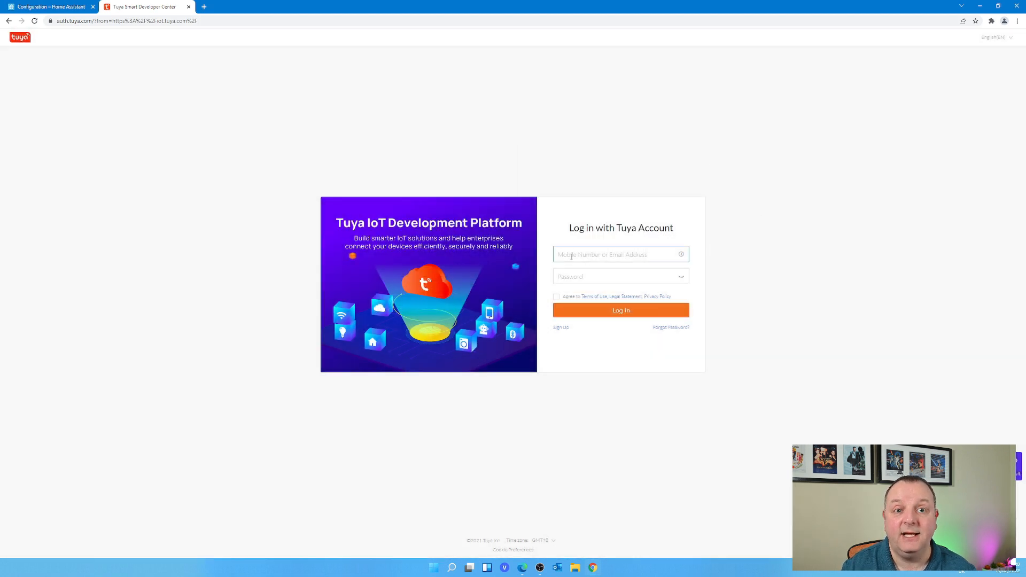
pyautogui.click(621, 276)
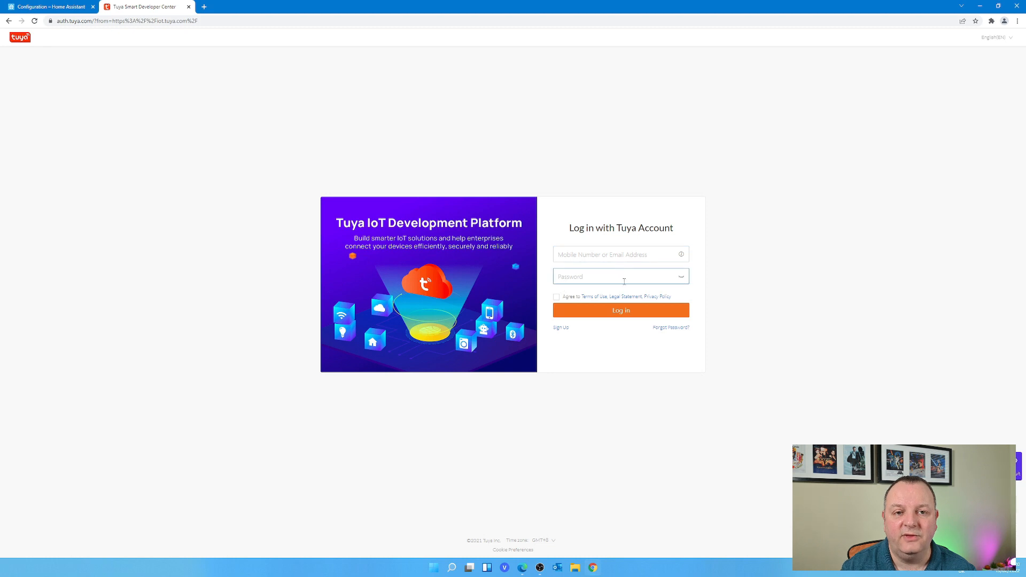
pyautogui.click(560, 328)
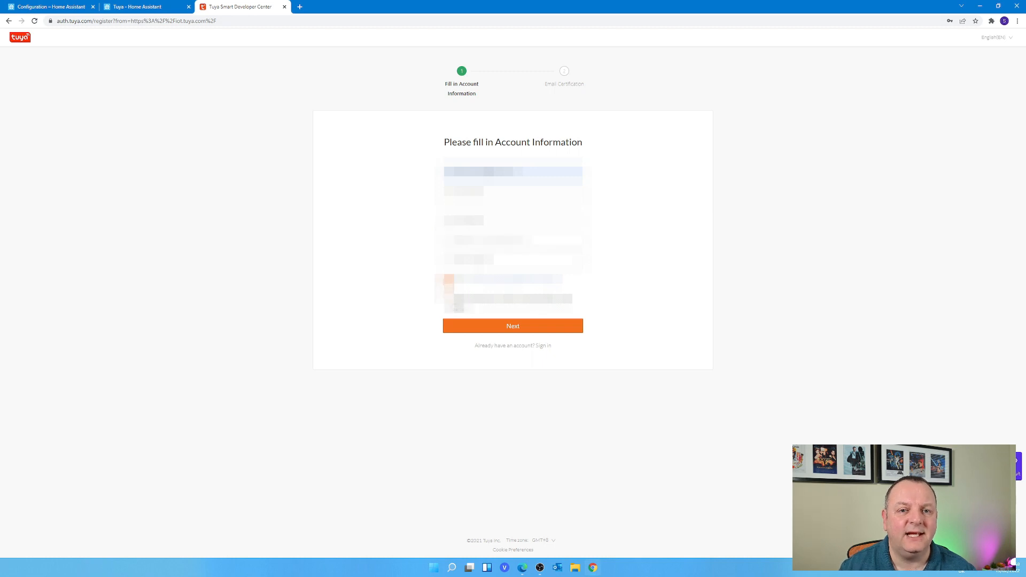
pyautogui.click(513, 325)
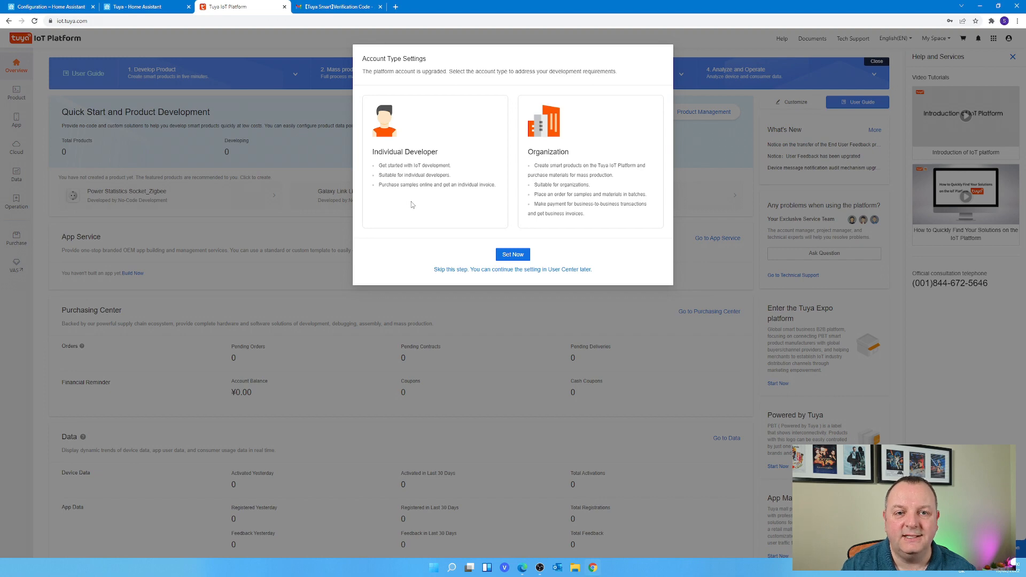
# Pick the organization account type and open Cloud > Development.
pyautogui.click(512, 254)
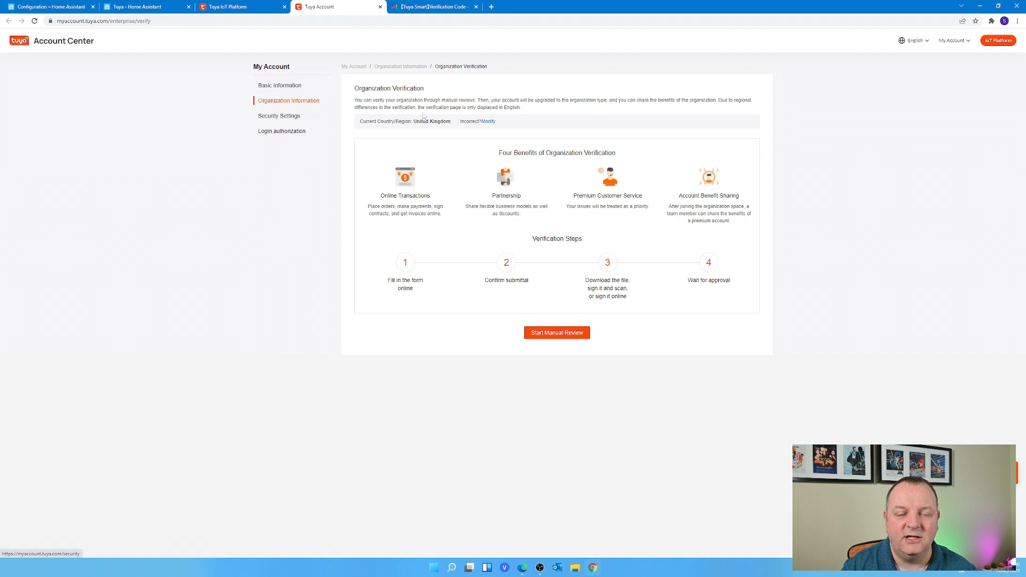
pyautogui.click(241, 7)
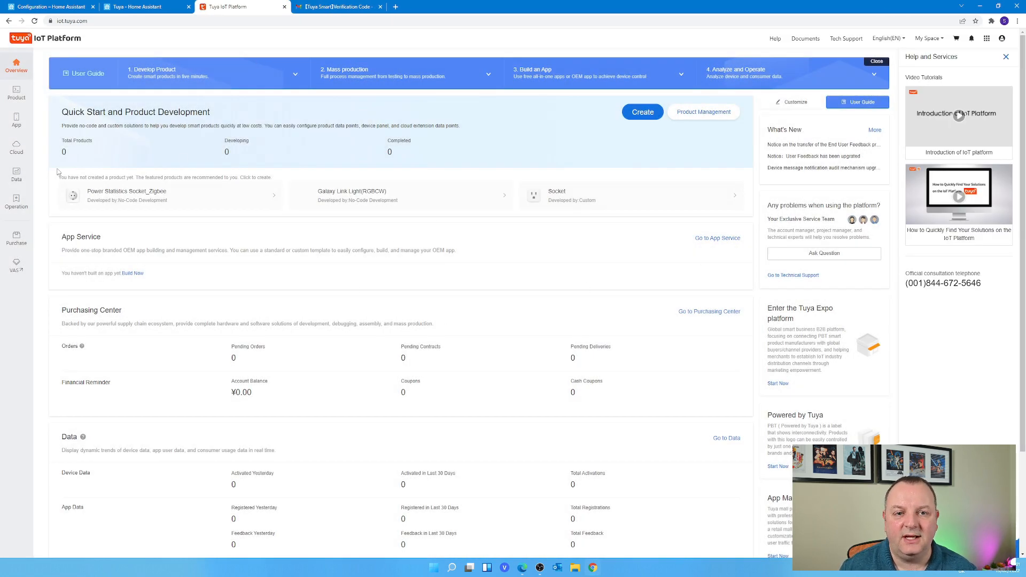
pyautogui.click(17, 148)
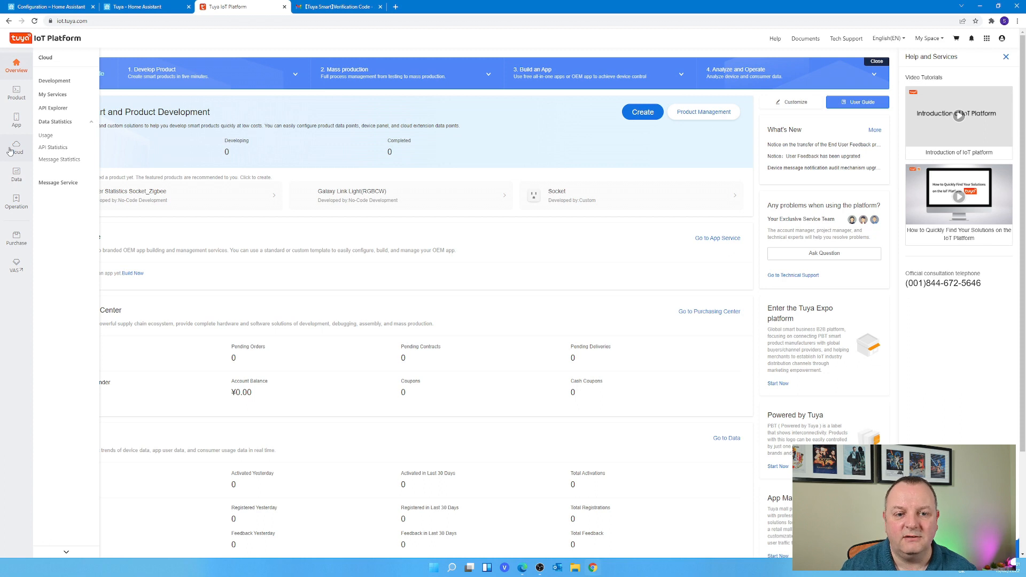
pyautogui.moveTo(54, 81)
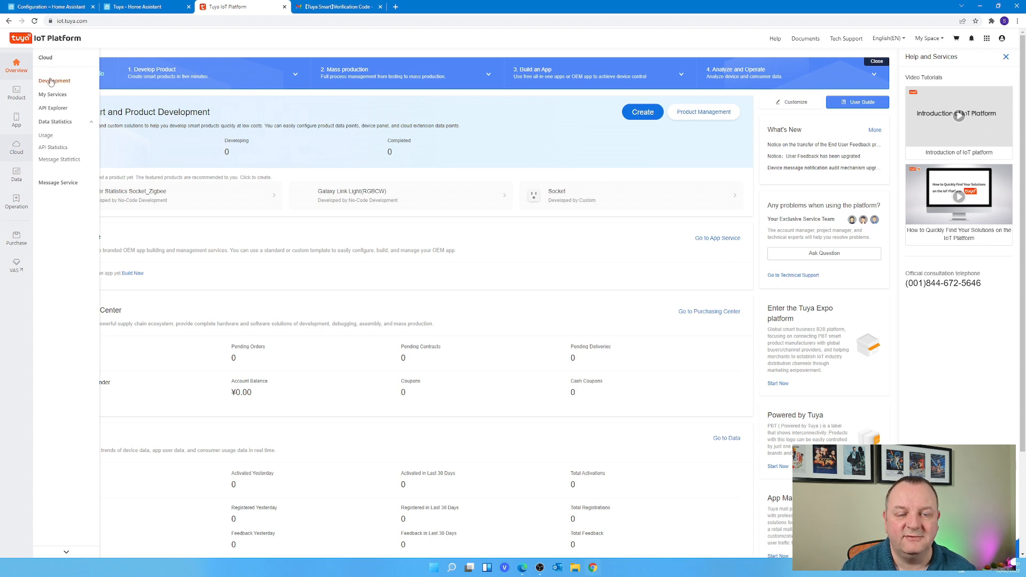
pyautogui.click(53, 80)
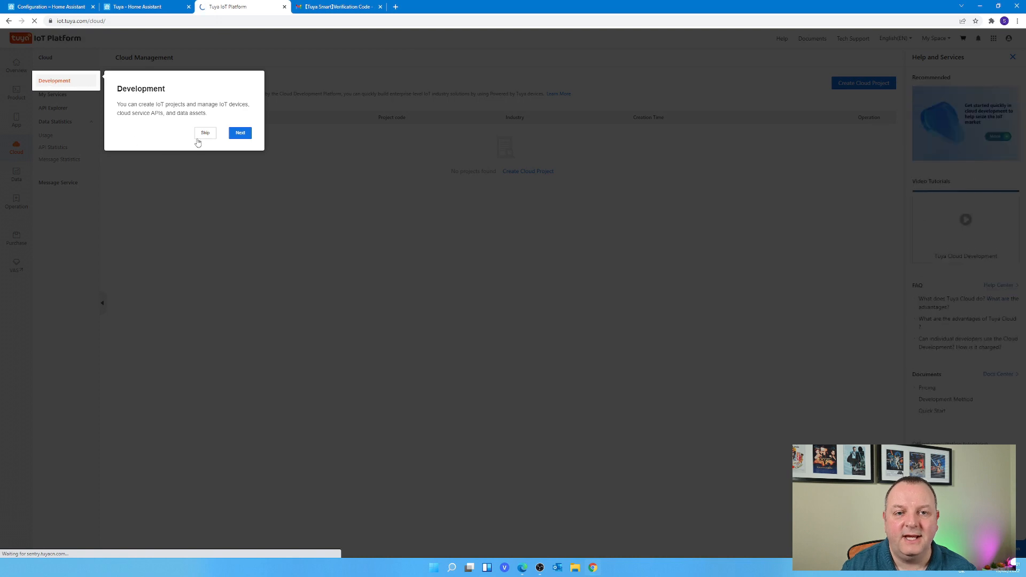
# Step through and finish the Cloud development guided tour.
pyautogui.click(240, 133)
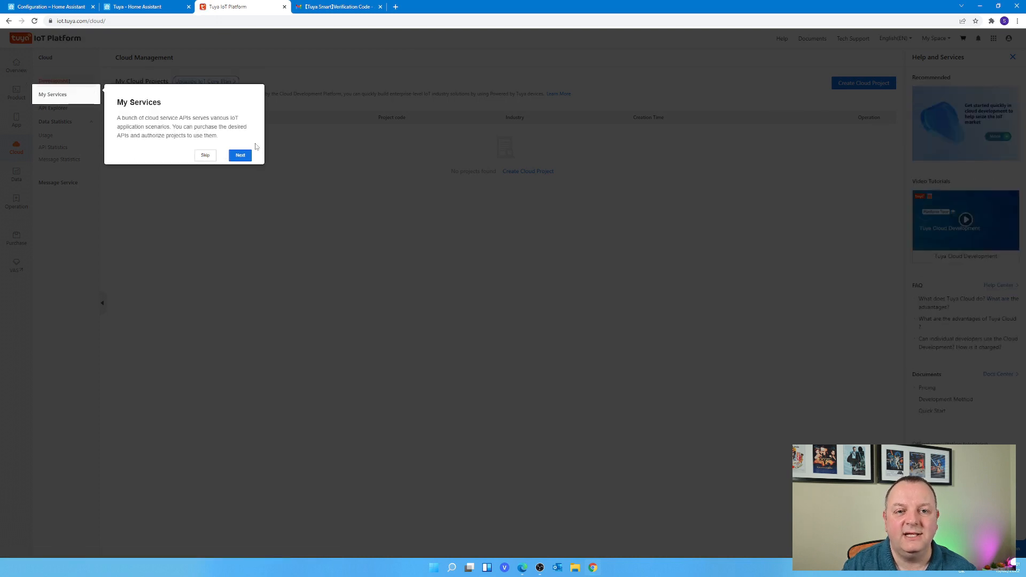
pyautogui.click(240, 155)
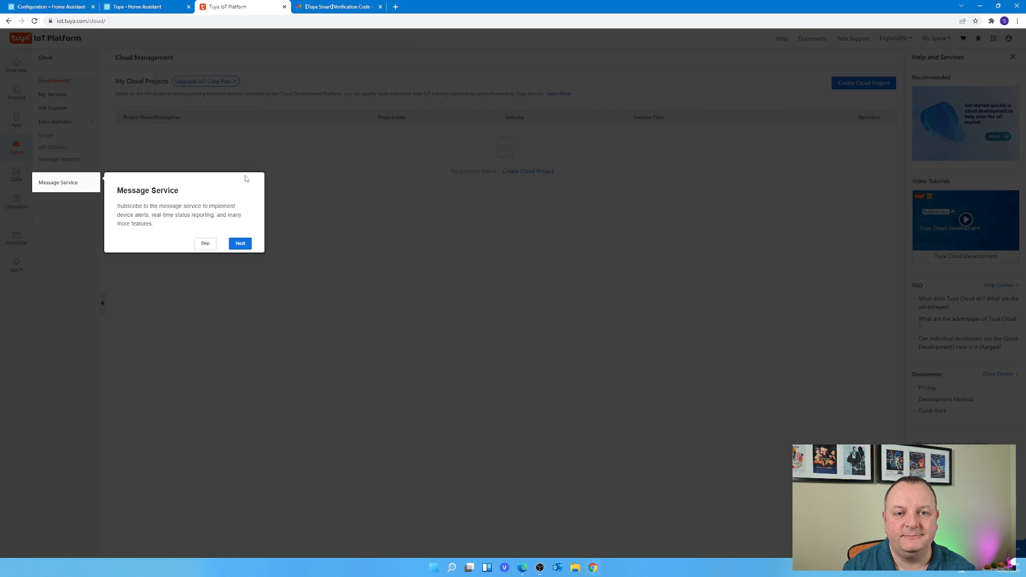
pyautogui.click(240, 243)
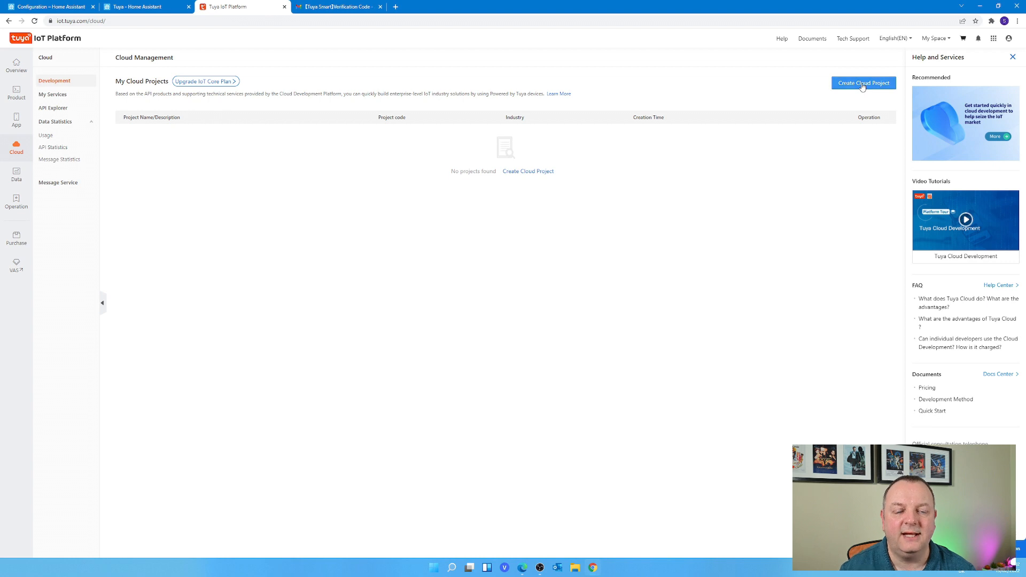
pyautogui.moveTo(533, 175)
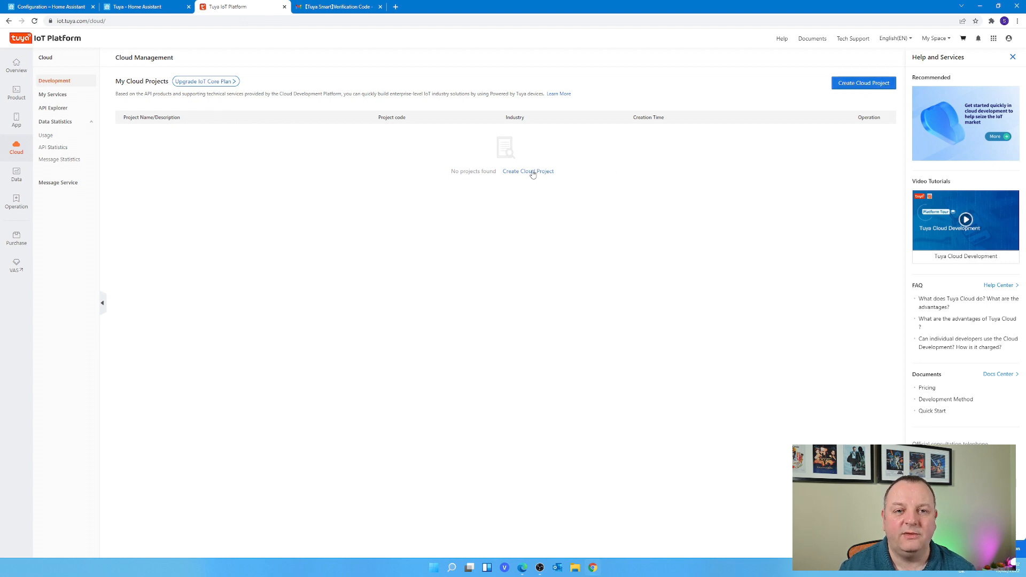
# Start a new cloud project with Western Europe data center and Smart Home industry.
pyautogui.click(528, 171)
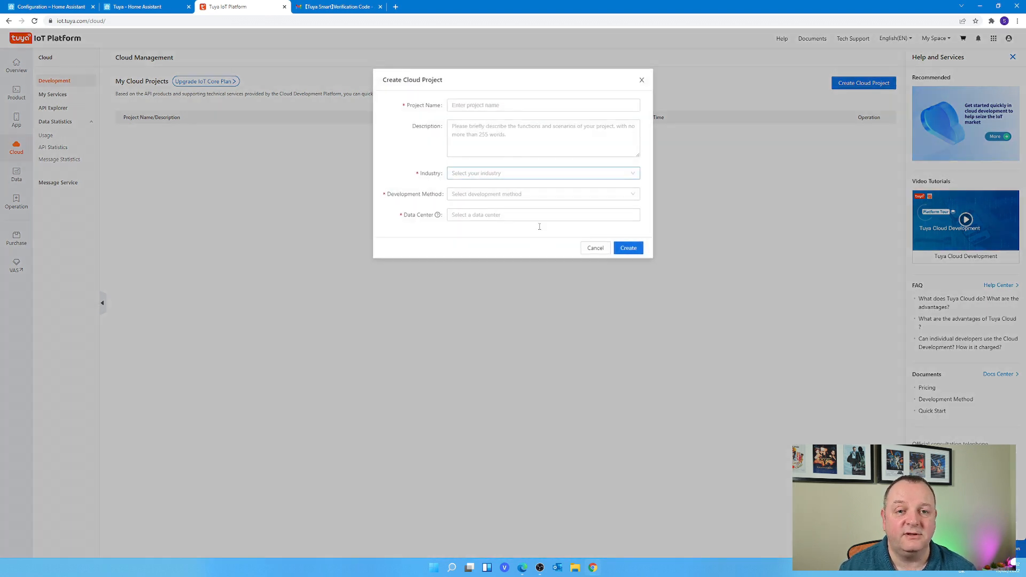
pyautogui.click(543, 215)
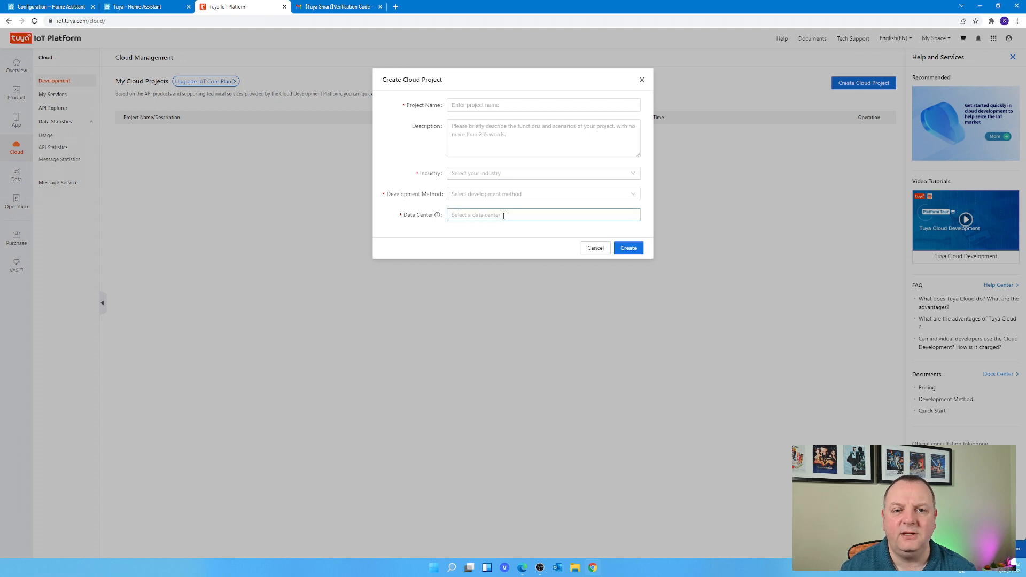
pyautogui.click(544, 215)
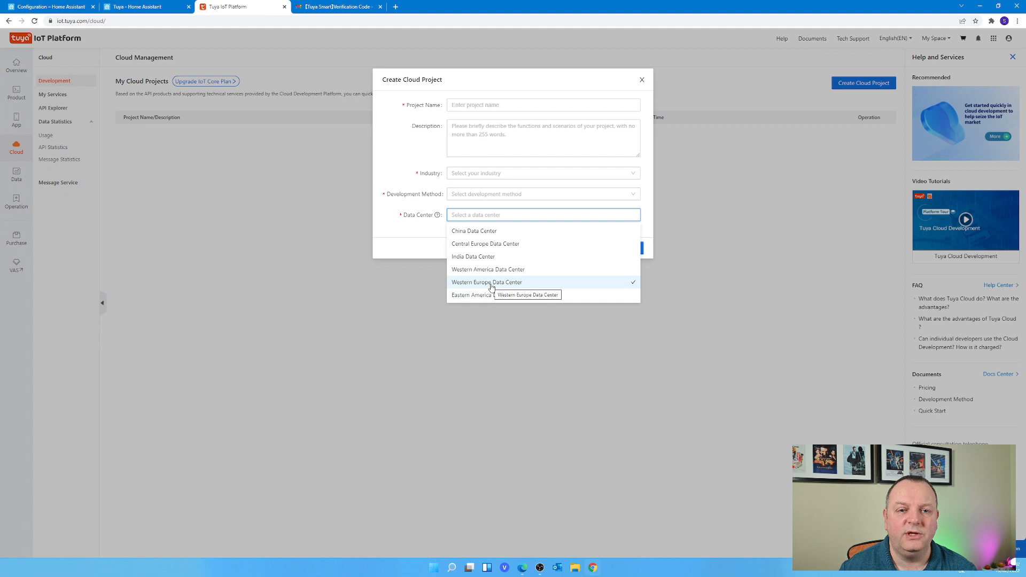
pyautogui.click(543, 194)
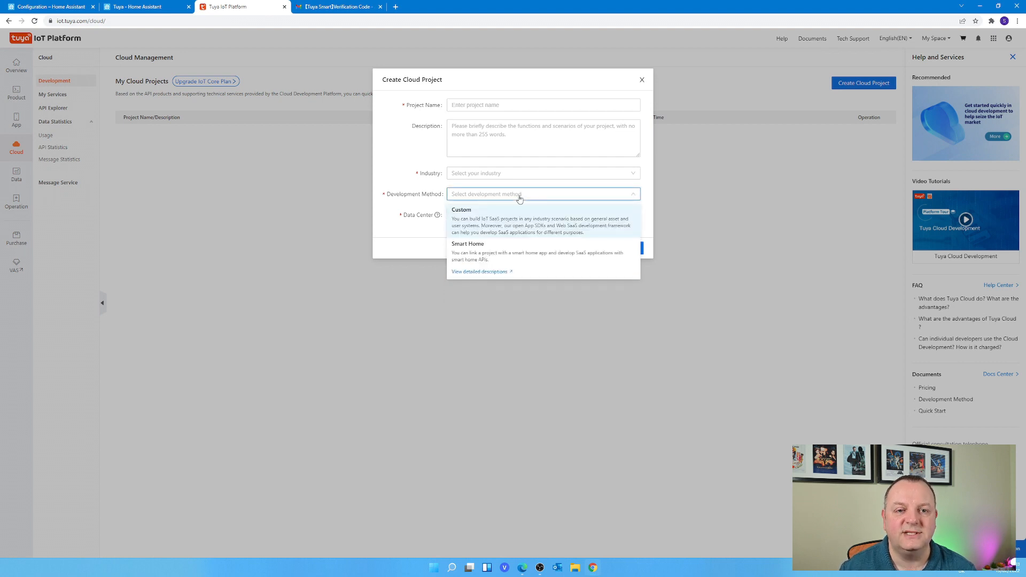
pyautogui.moveTo(494, 233)
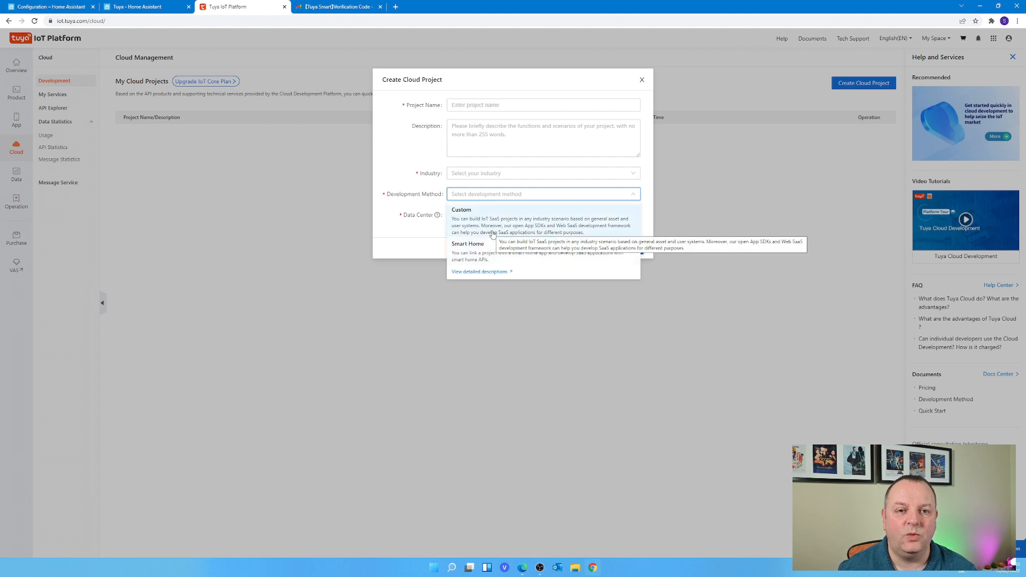
pyautogui.click(543, 173)
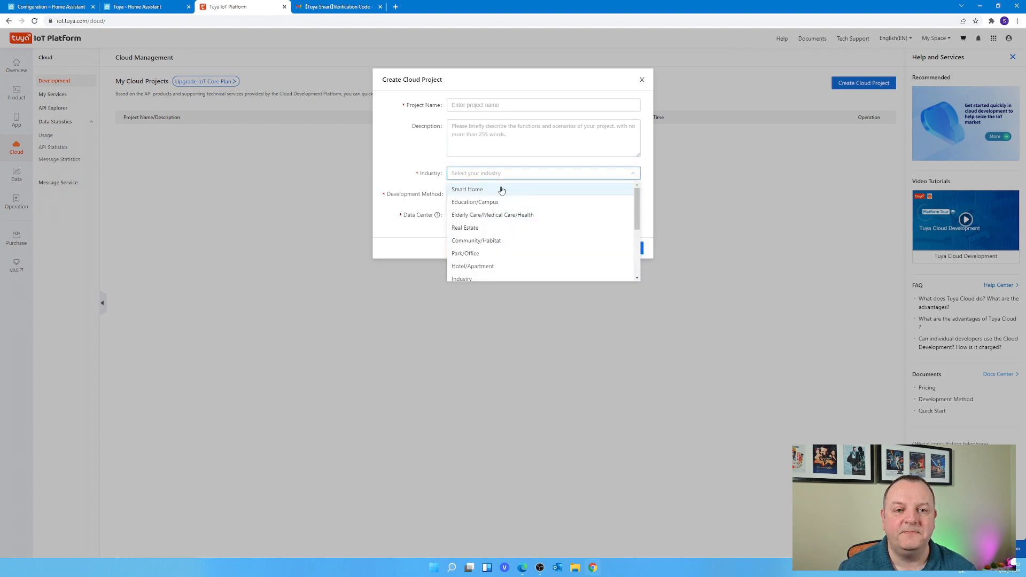
pyautogui.scroll(-3)
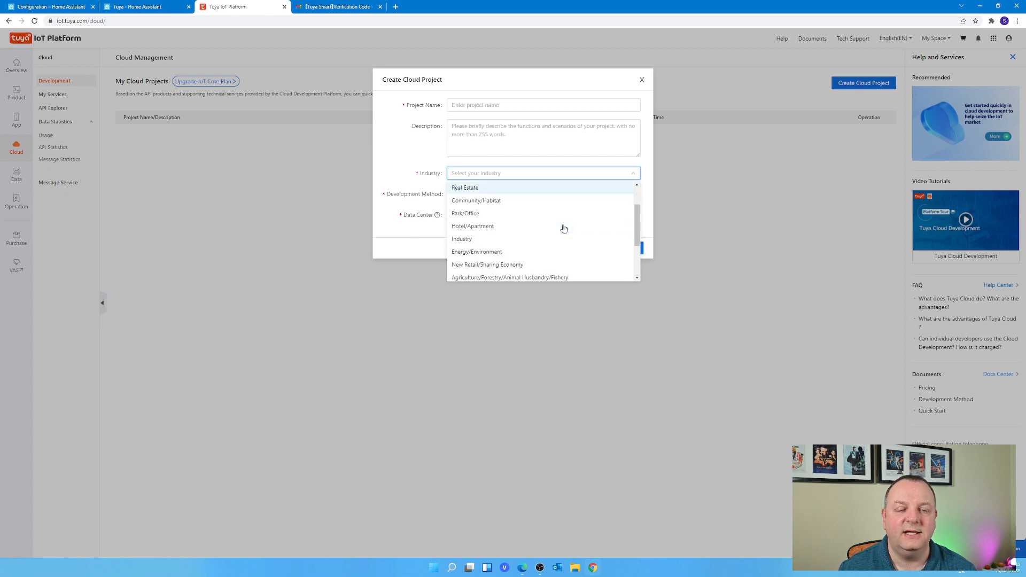
pyautogui.scroll(-3)
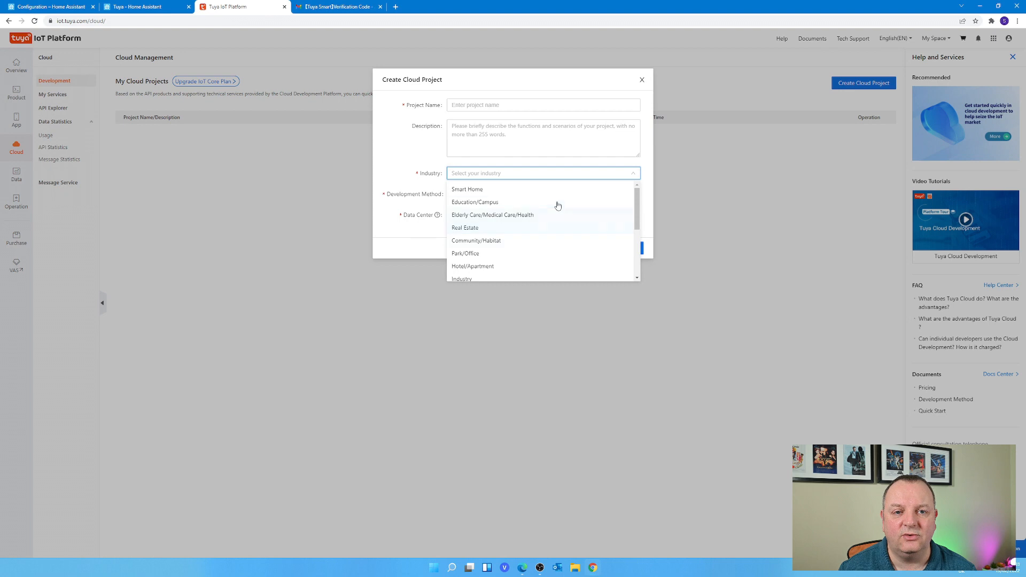
pyautogui.click(467, 188)
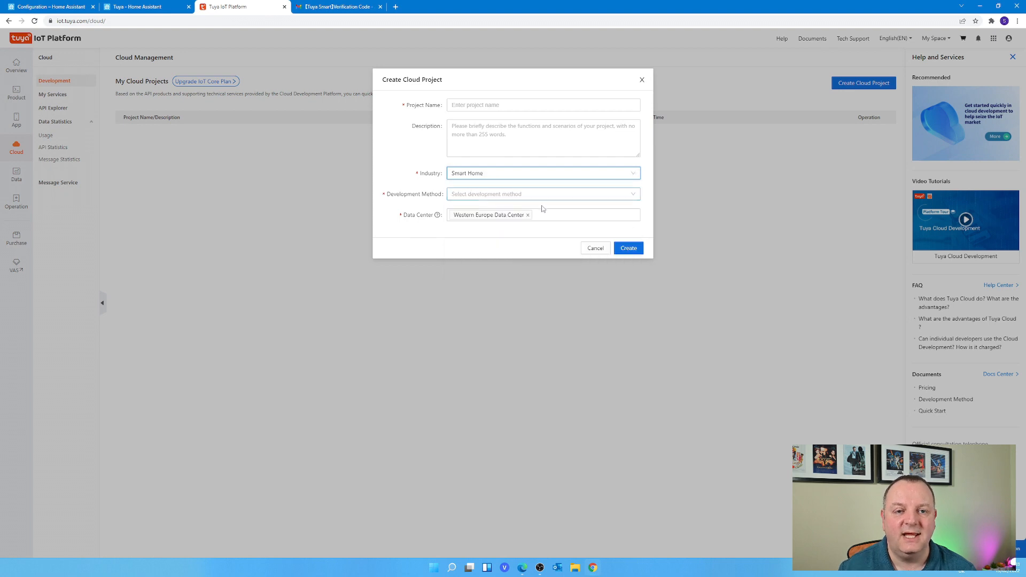
# Name the project 'Byte of Geek Smart Home' and choose the Smart Home development method.
pyautogui.click(544, 104)
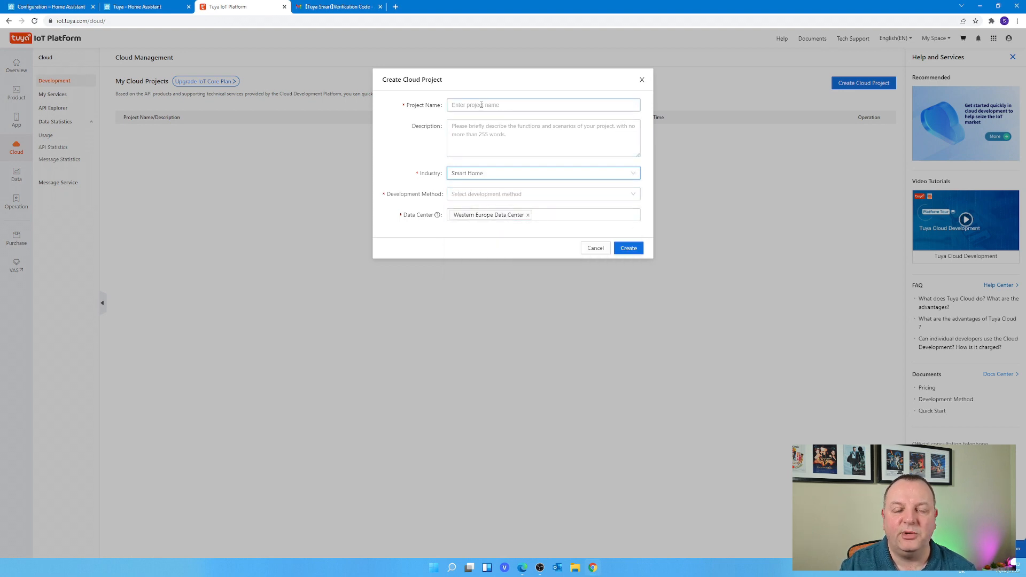
pyautogui.click(543, 104)
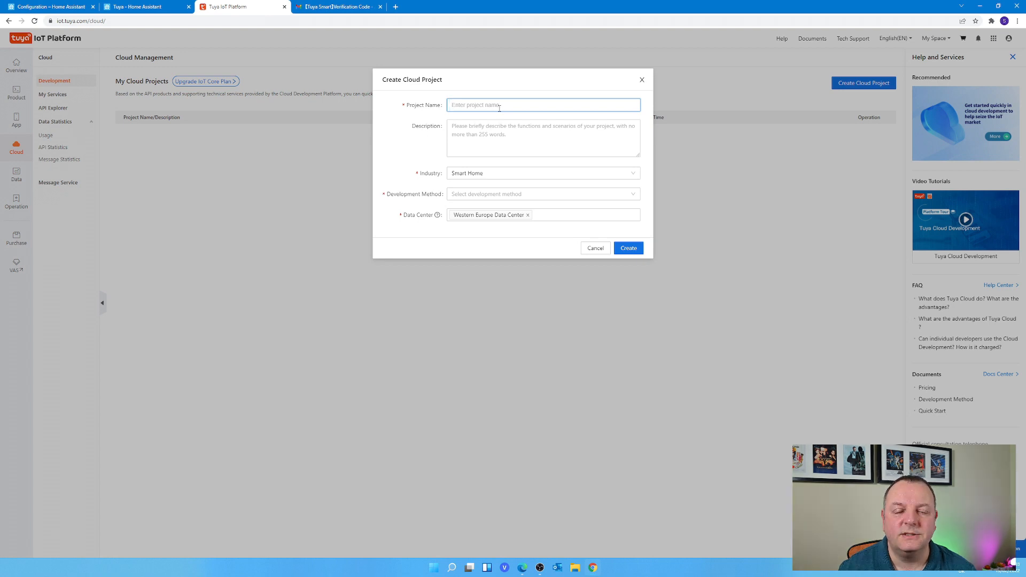
pyautogui.write('Byte of Geek Smart Home')
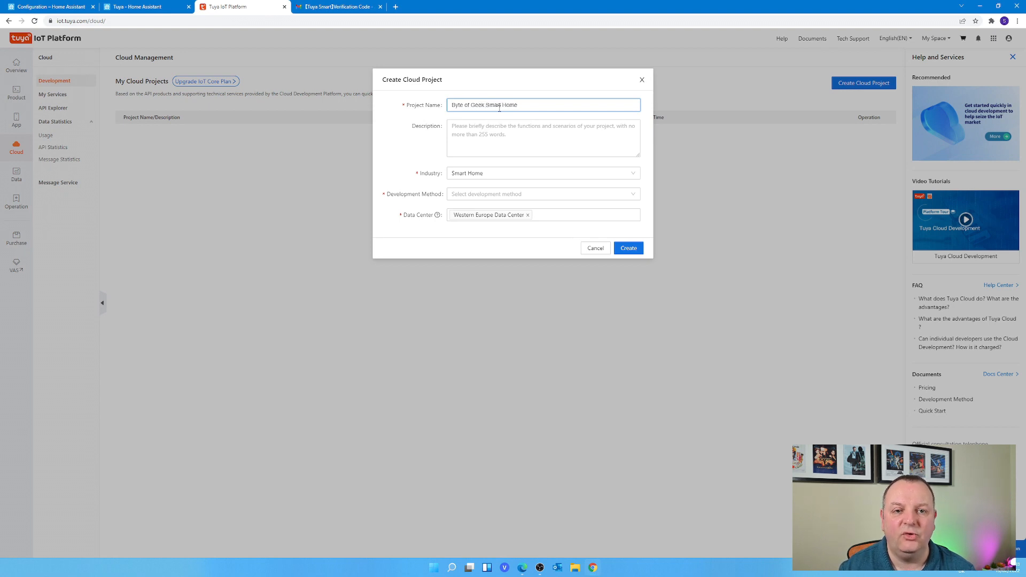
pyautogui.click(514, 138)
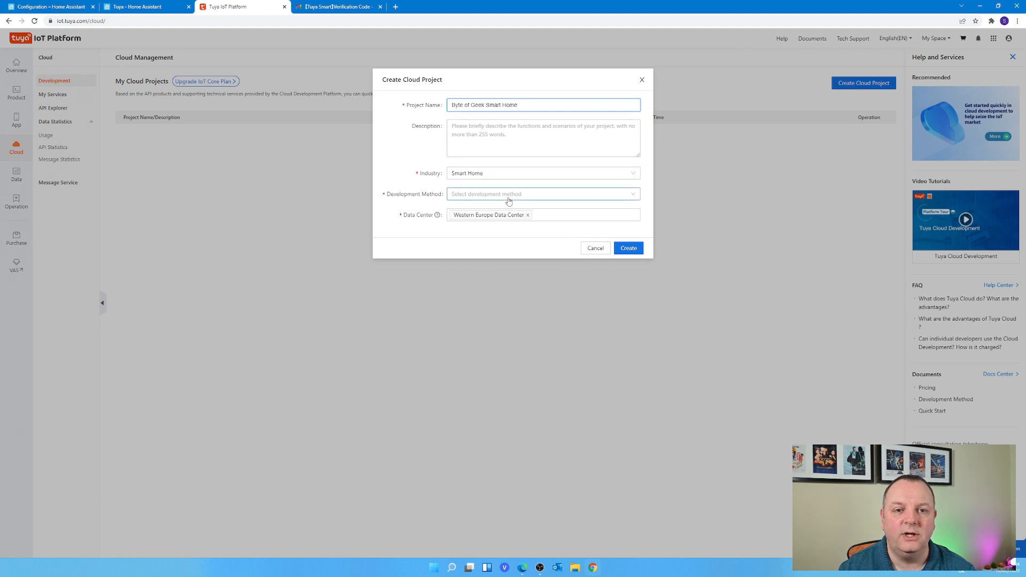
pyautogui.click(543, 194)
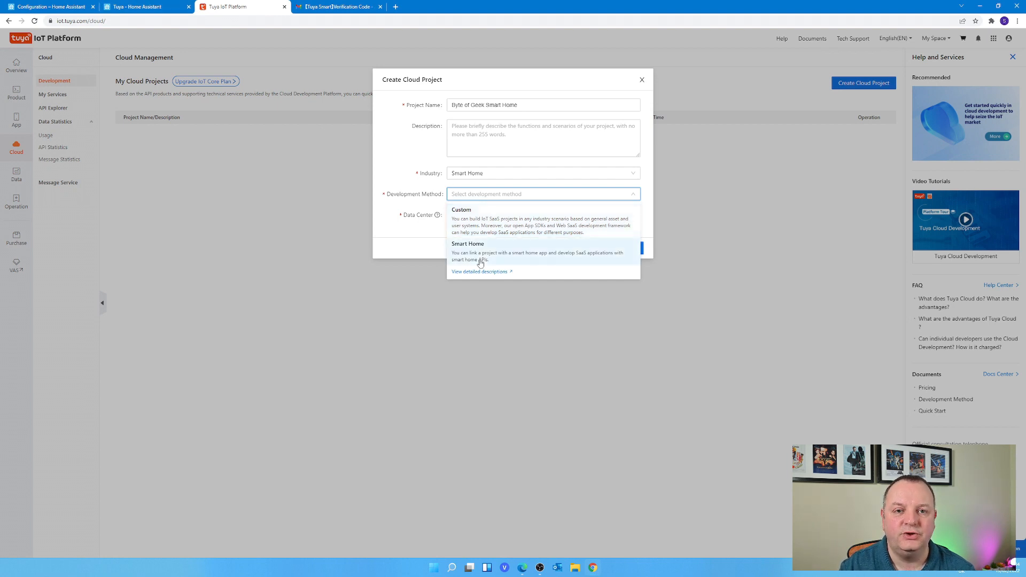
pyautogui.click(468, 244)
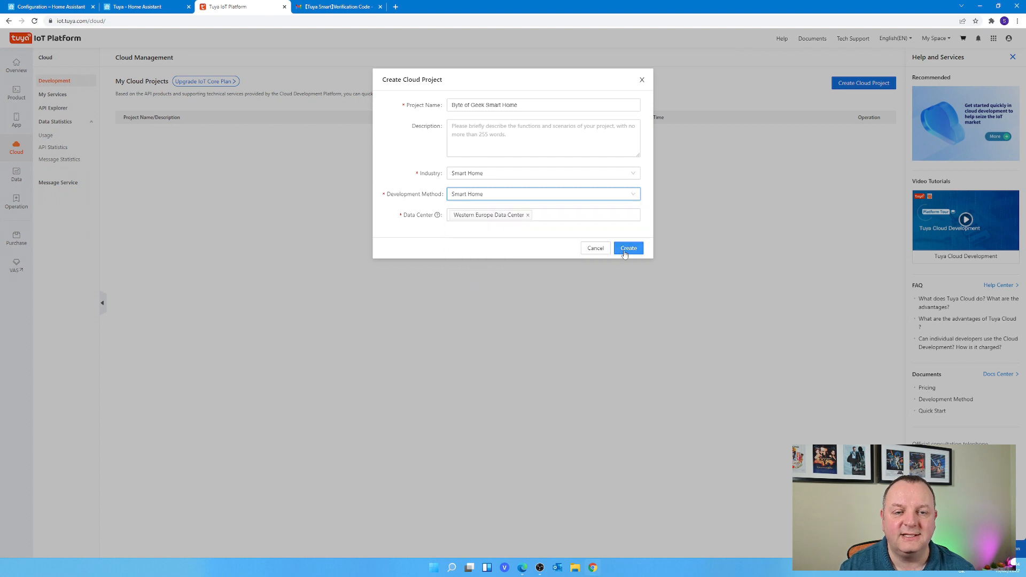
# Create the project, add Device Status Notification to its API services, and authorize.
pyautogui.click(628, 248)
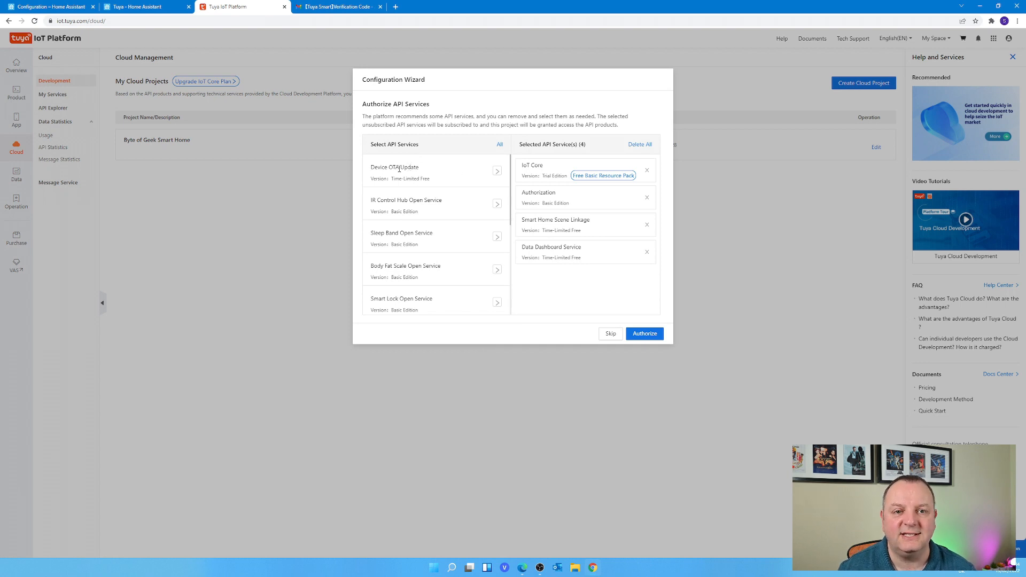
pyautogui.moveTo(429, 243)
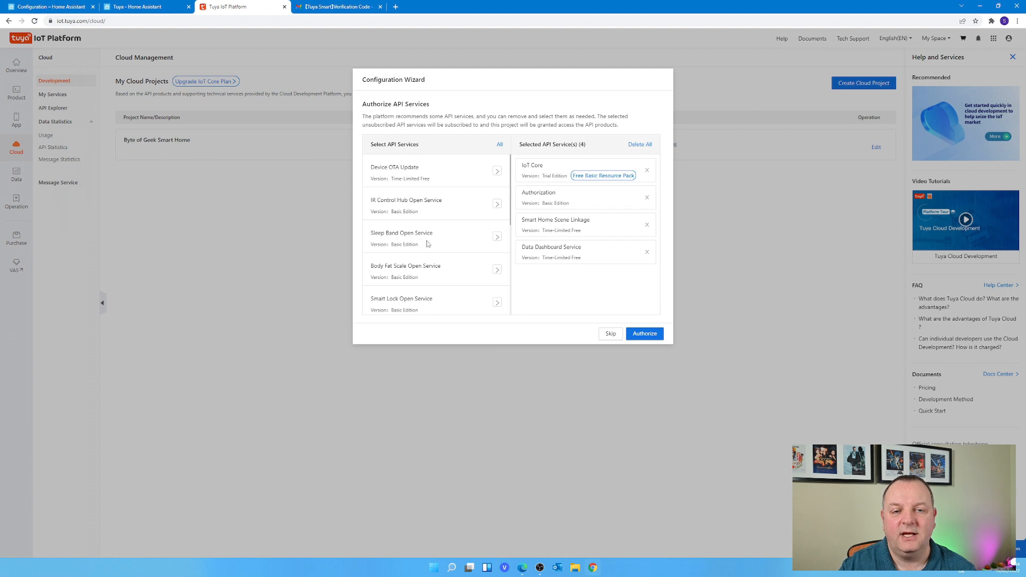
pyautogui.scroll(-3)
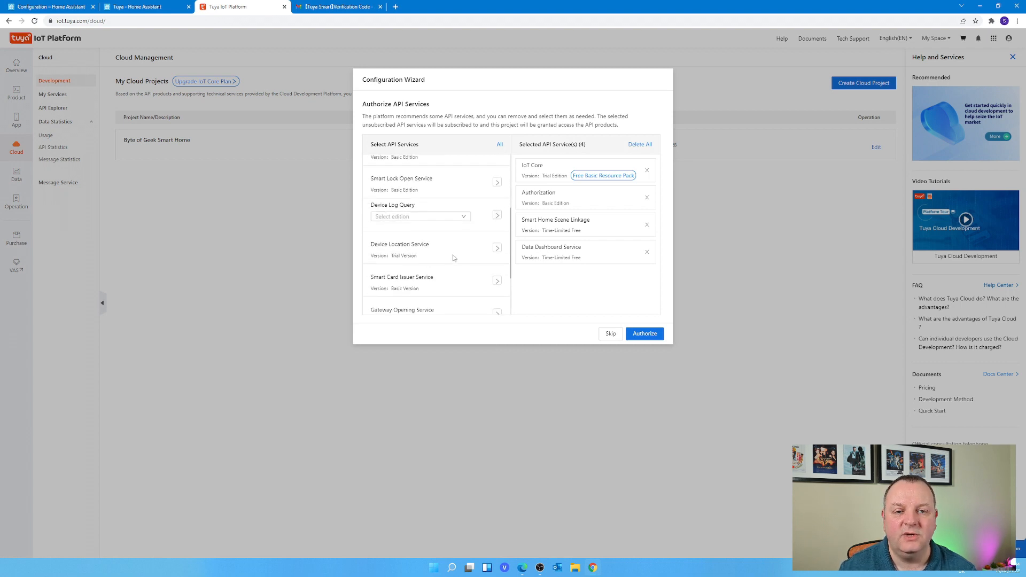
pyautogui.scroll(-3)
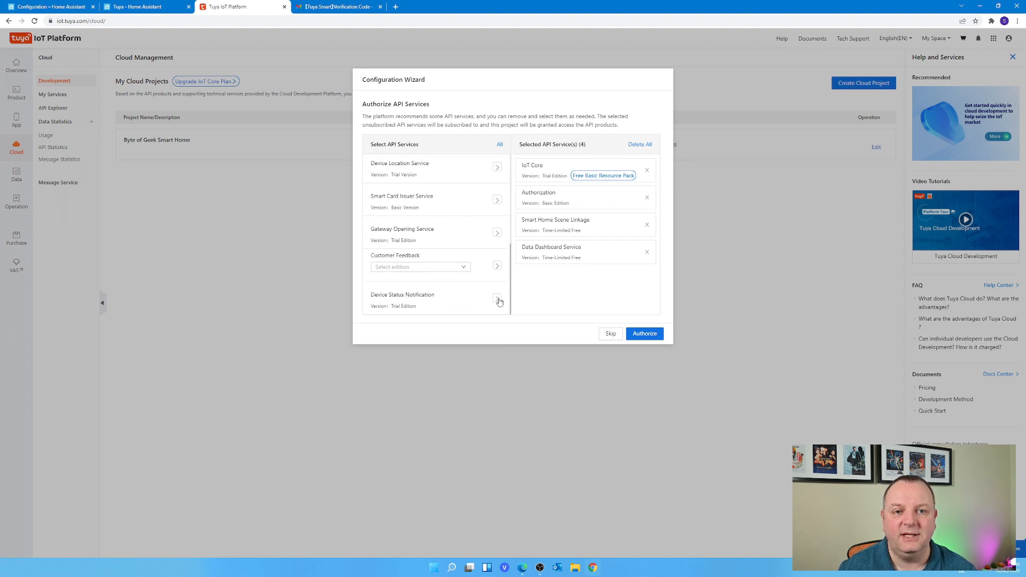
pyautogui.click(497, 301)
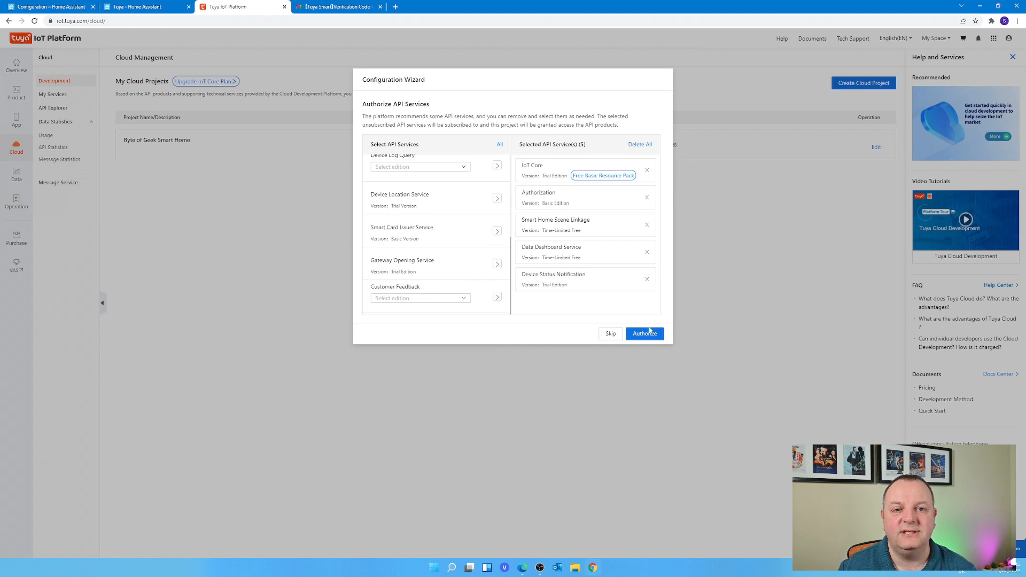
pyautogui.click(645, 333)
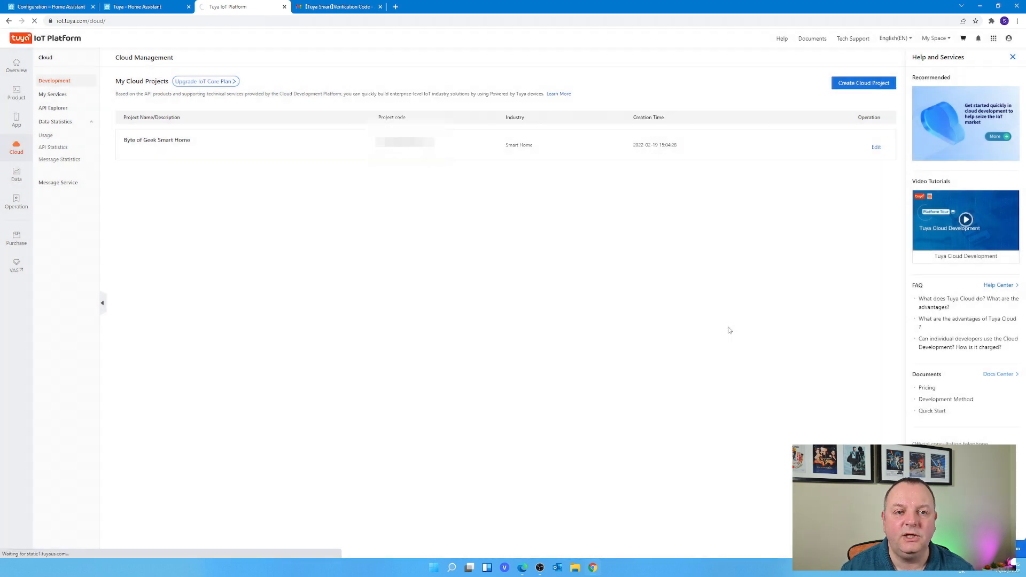
# Add an app account under Devices > Link Tuya App Account, then return to Overview.
pyautogui.click(157, 140)
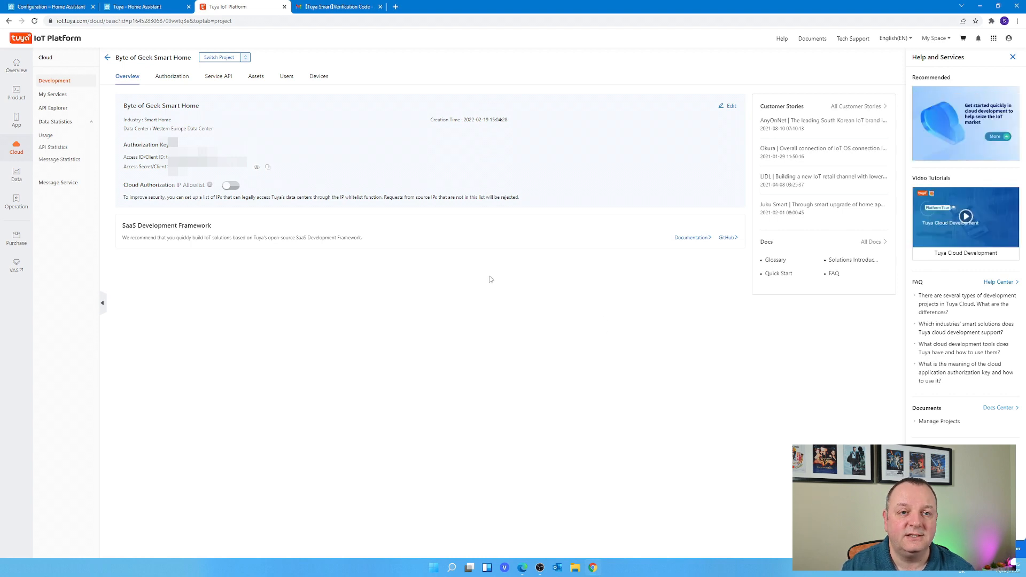
pyautogui.moveTo(319, 79)
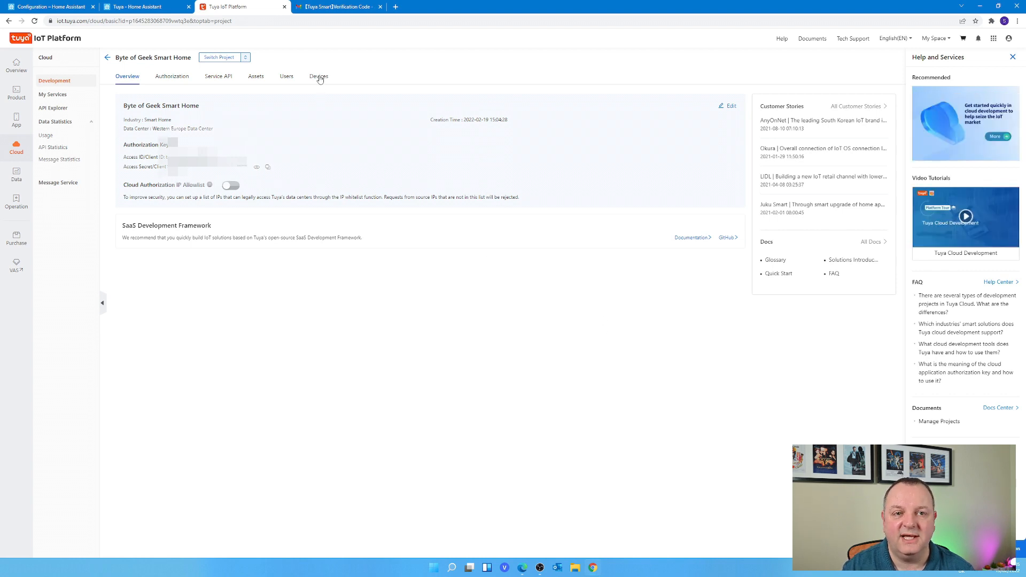
pyautogui.click(319, 76)
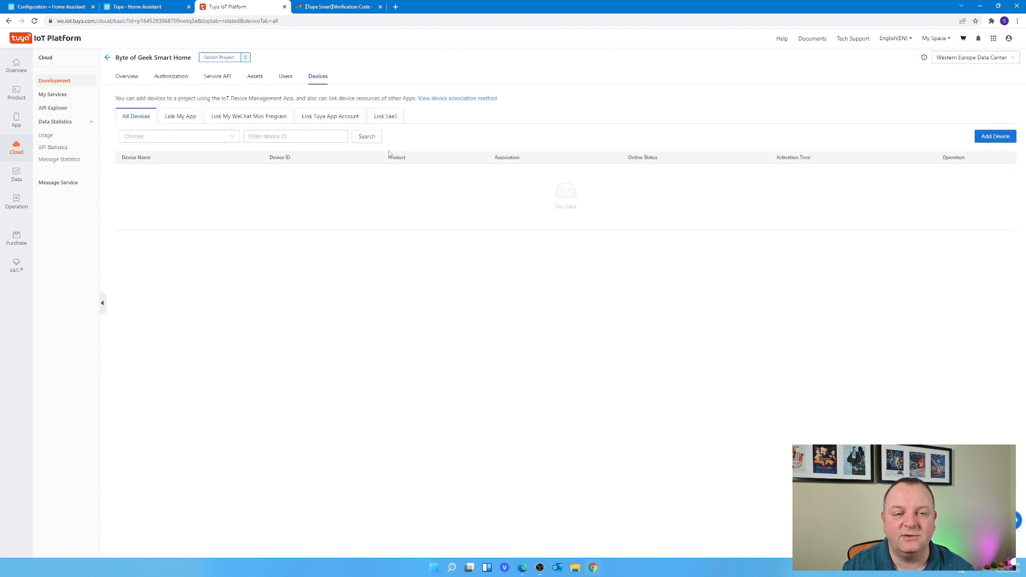
pyautogui.moveTo(336, 122)
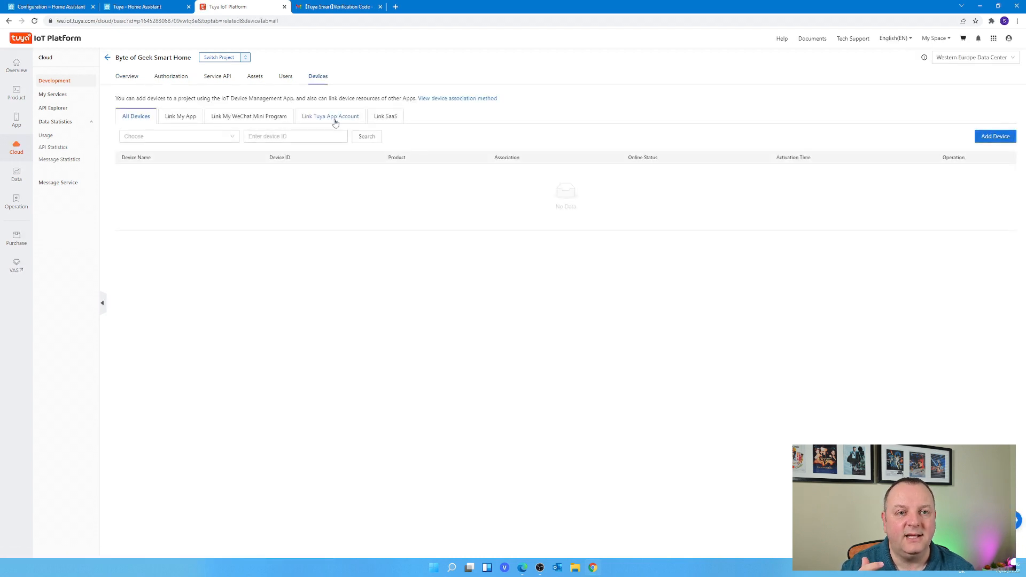
pyautogui.click(330, 116)
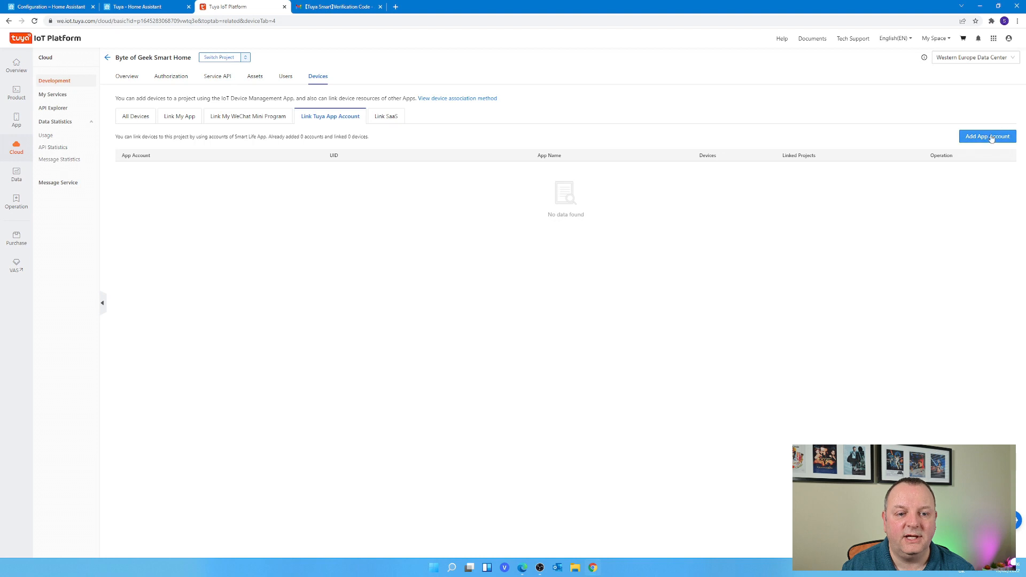
pyautogui.click(988, 136)
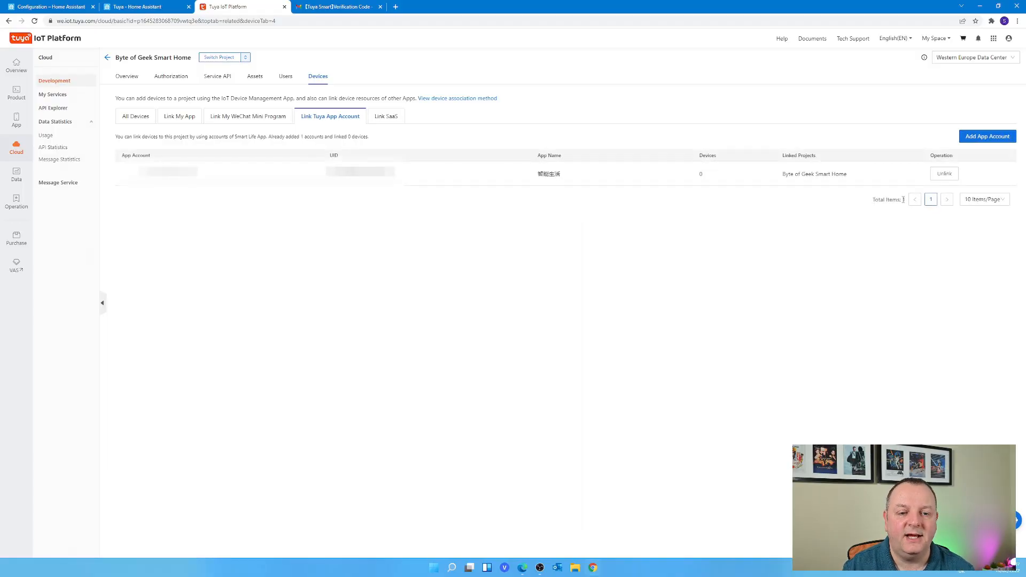
pyautogui.click(135, 115)
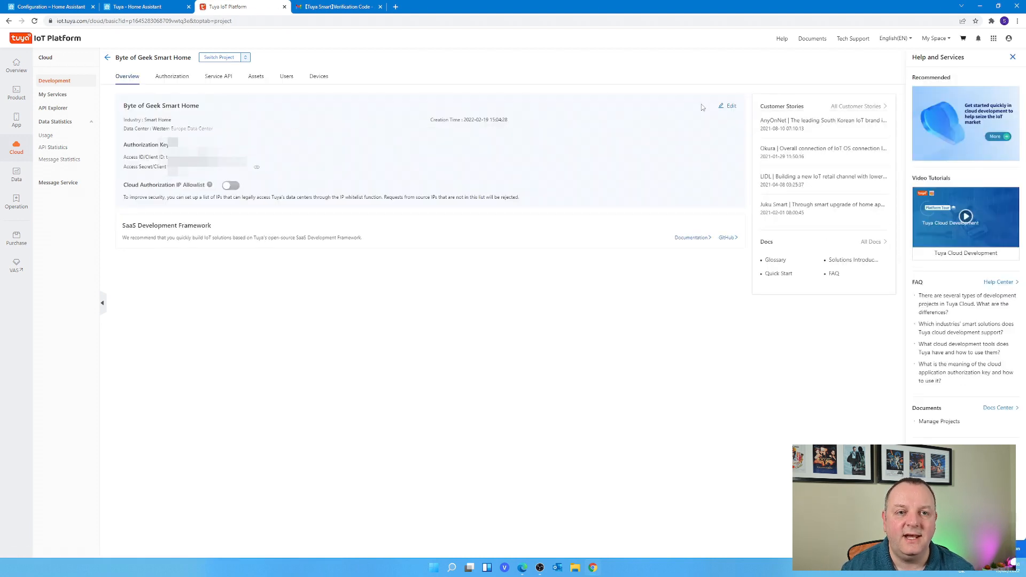
# Switch the Byte of Geek Smart Home project's data center to Central Europe and save.
pyautogui.click(731, 106)
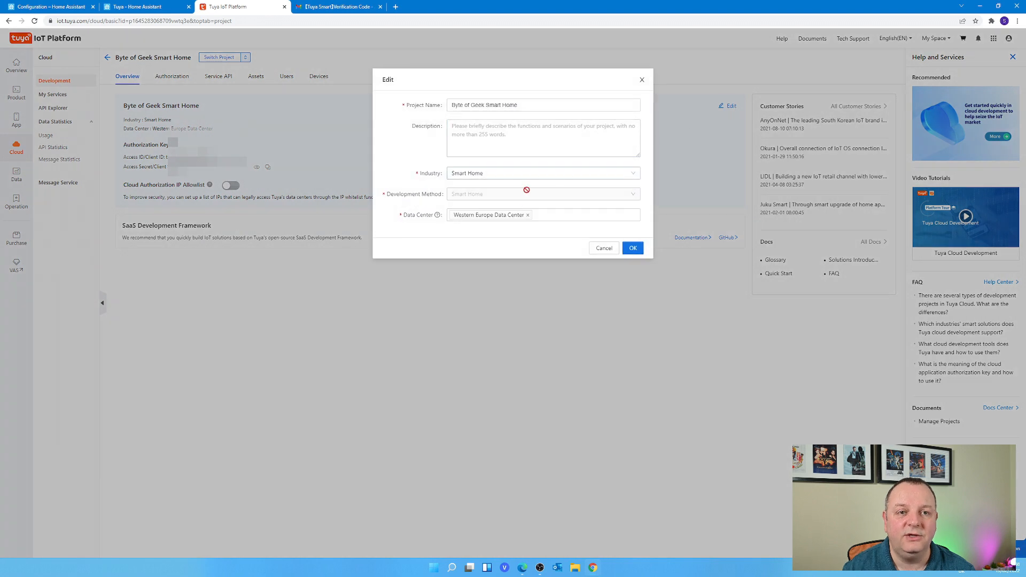
pyautogui.click(527, 215)
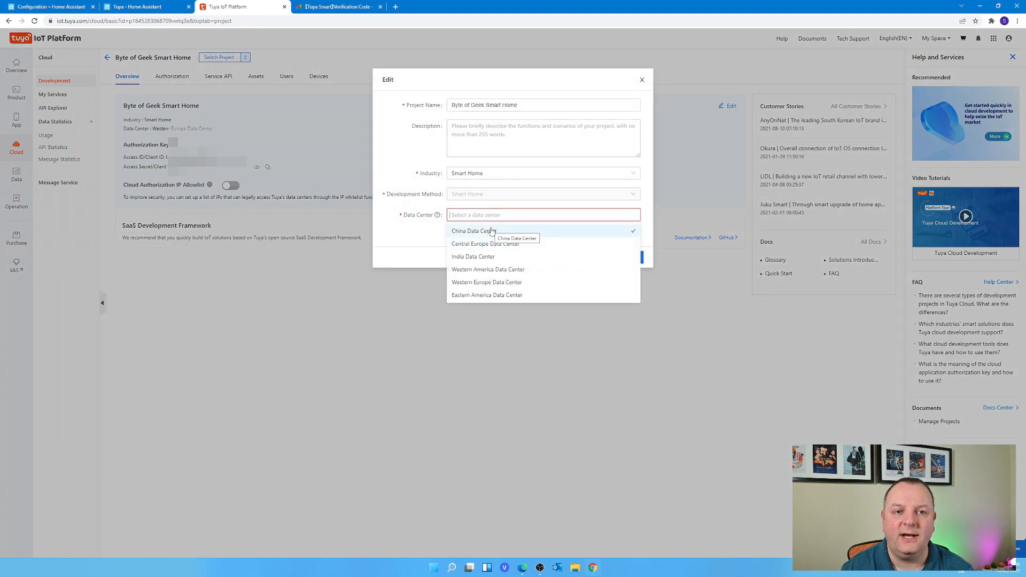
pyautogui.click(474, 231)
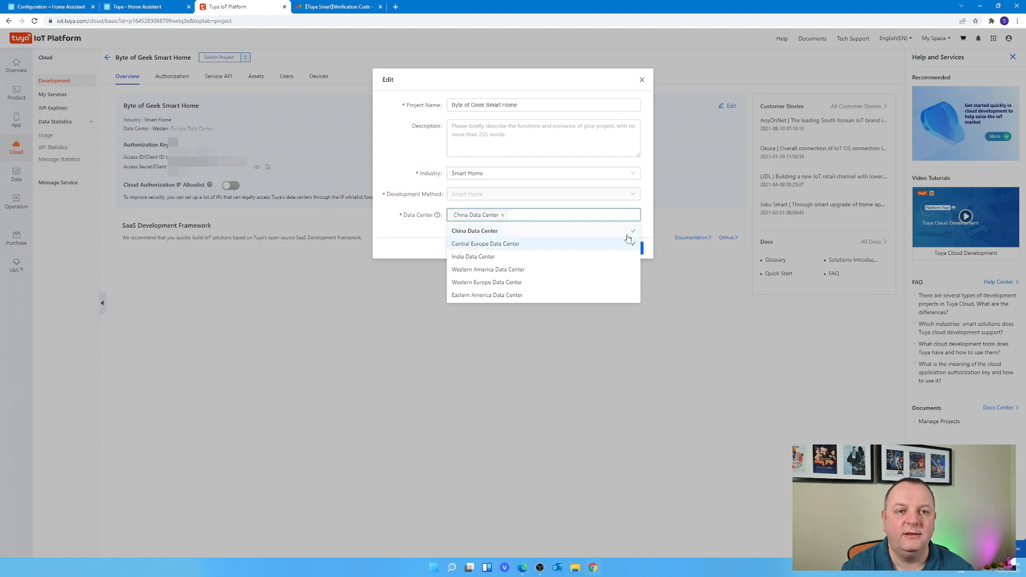
pyautogui.click(486, 244)
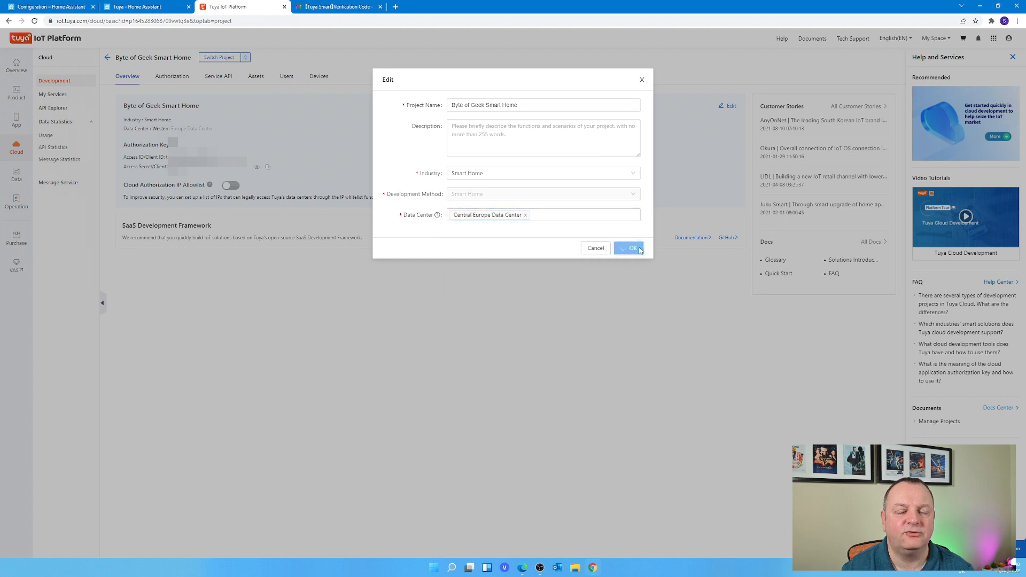
pyautogui.click(629, 248)
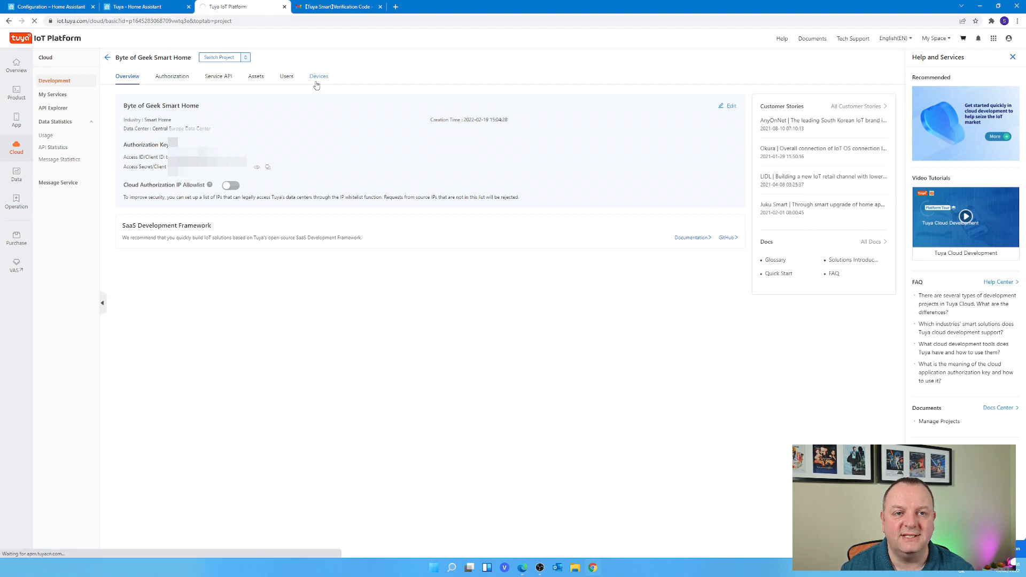
# Relink the Tuya app account under Devices, then return to the Home Assistant tab.
pyautogui.click(318, 76)
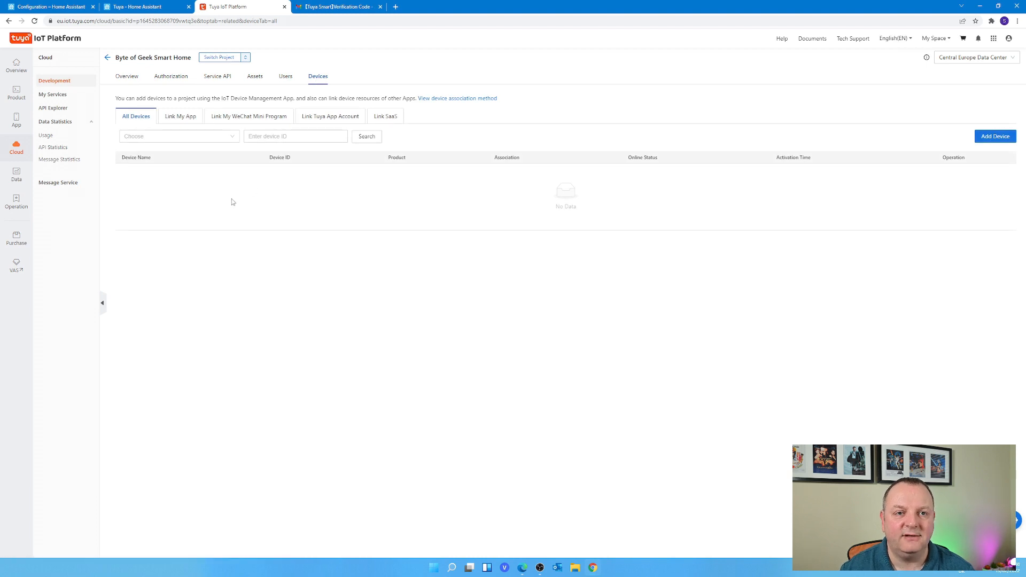
pyautogui.click(331, 116)
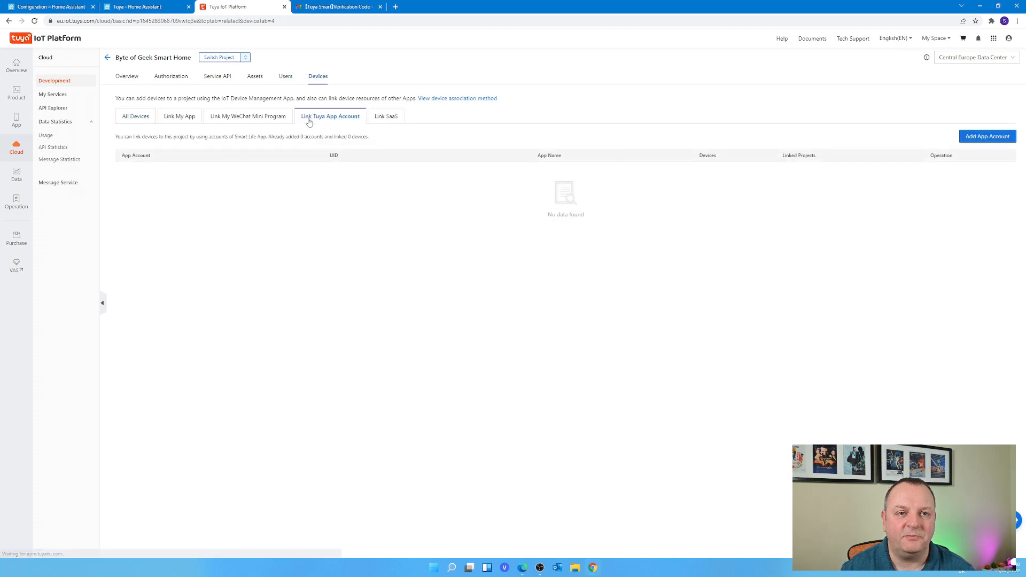
pyautogui.click(135, 116)
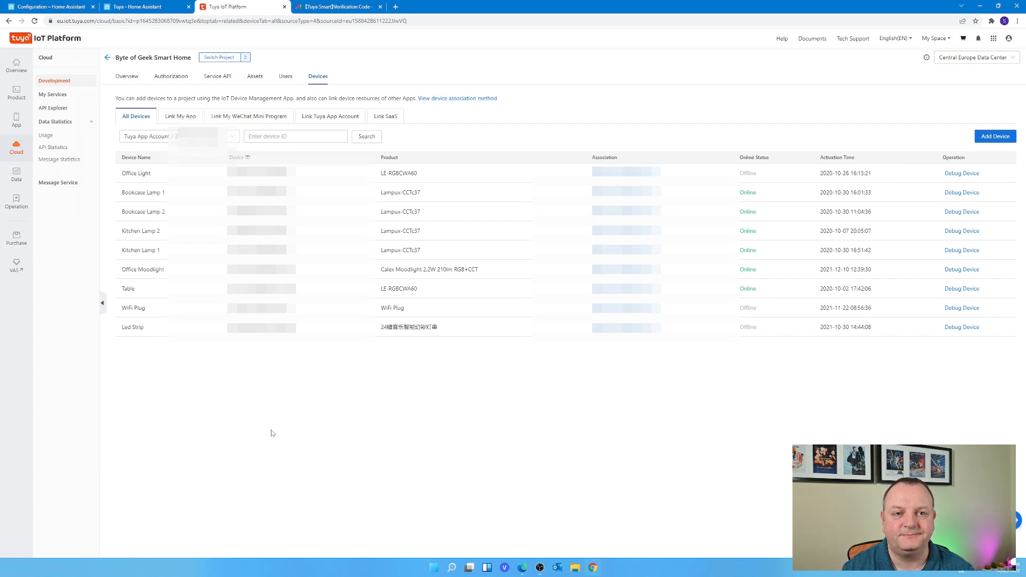
pyautogui.click(43, 7)
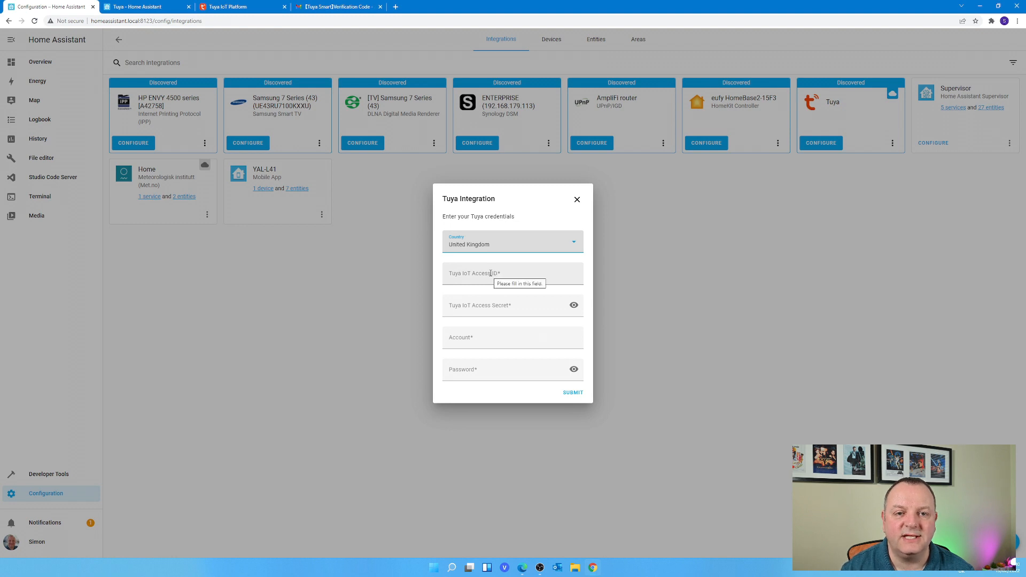
# Enter the Tuya access ID, access secret, account and password, with United Kingdom as country.
pyautogui.click(508, 305)
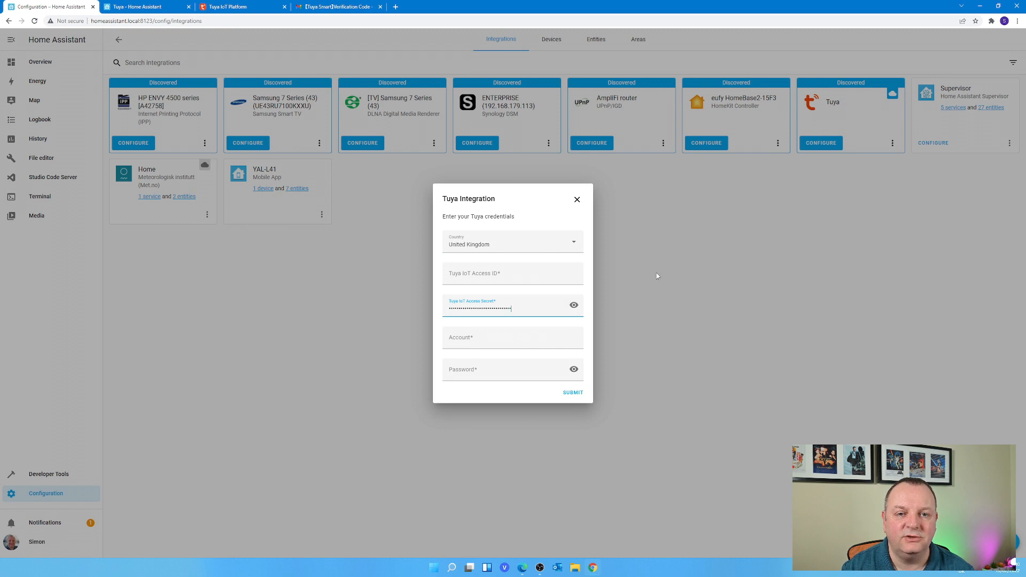
pyautogui.moveTo(142, 7)
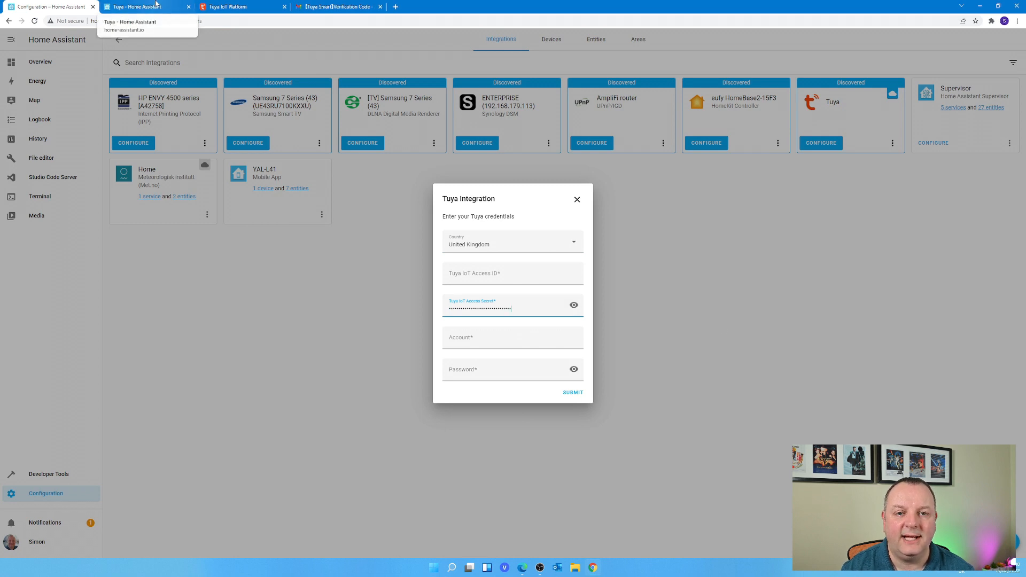
pyautogui.click(241, 7)
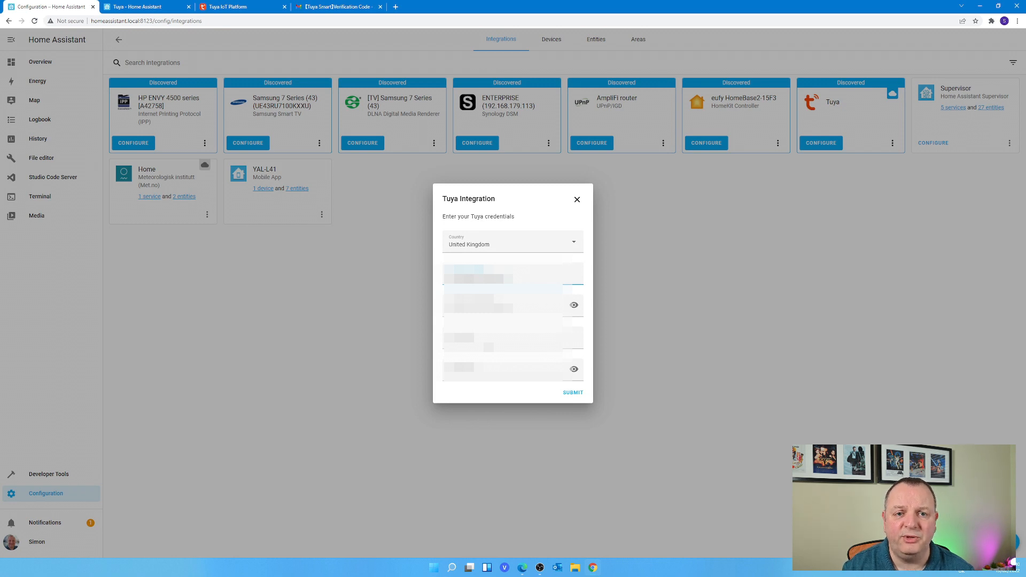
# Open the Tuya integration documentation and scroll to its configuration and troubleshooting sections.
pyautogui.click(573, 392)
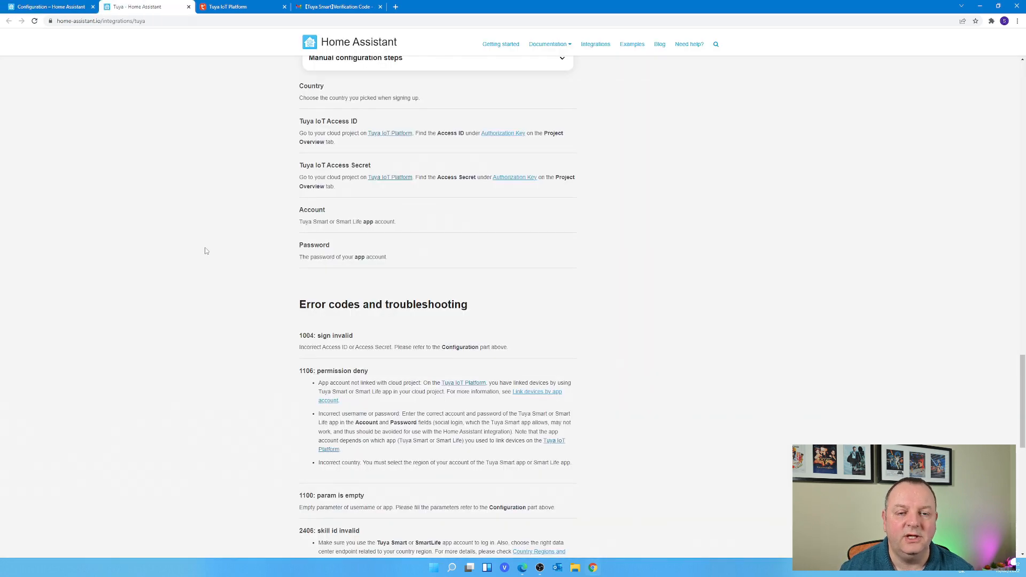
pyautogui.scroll(-3)
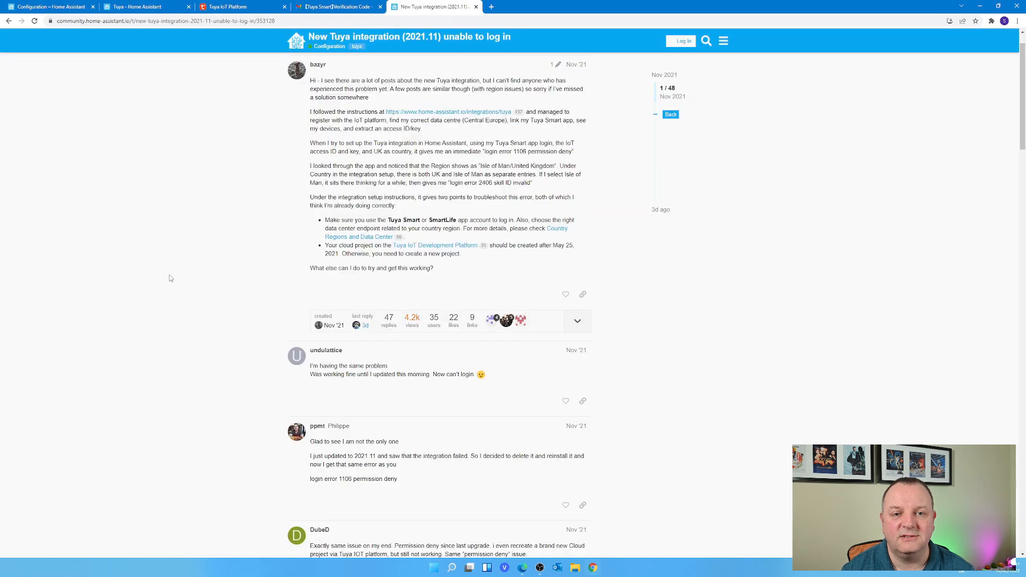
# Scroll through the 'New Tuya integration (2021.11) unable to log in' thread to its last replies.
pyautogui.scroll(-3)
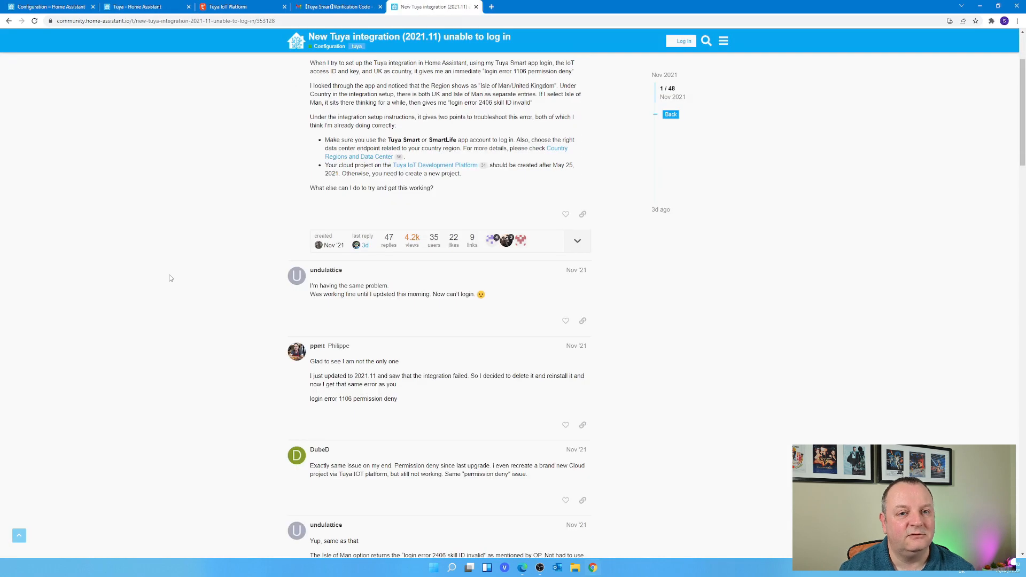
pyautogui.scroll(-3)
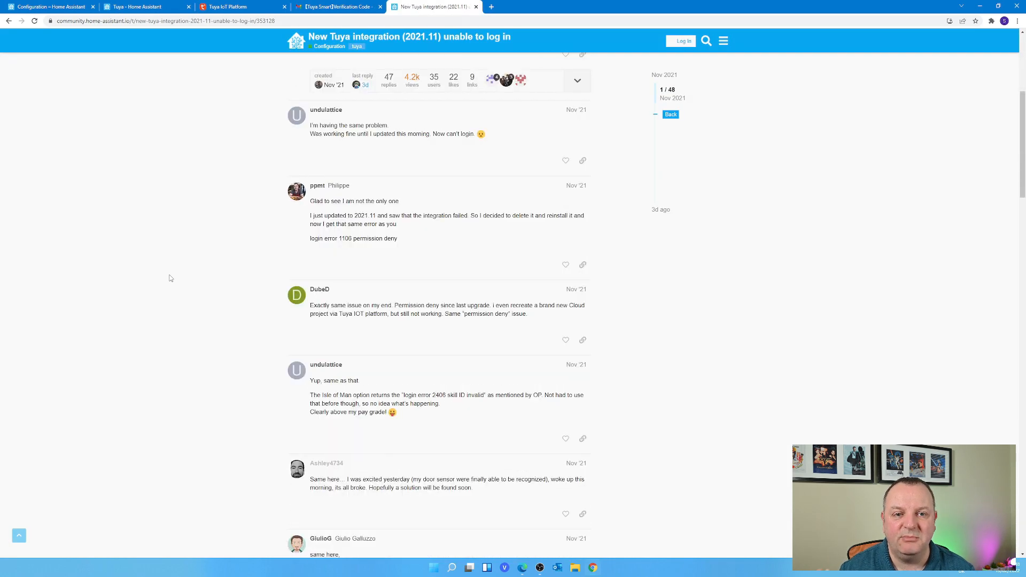
pyautogui.scroll(-3)
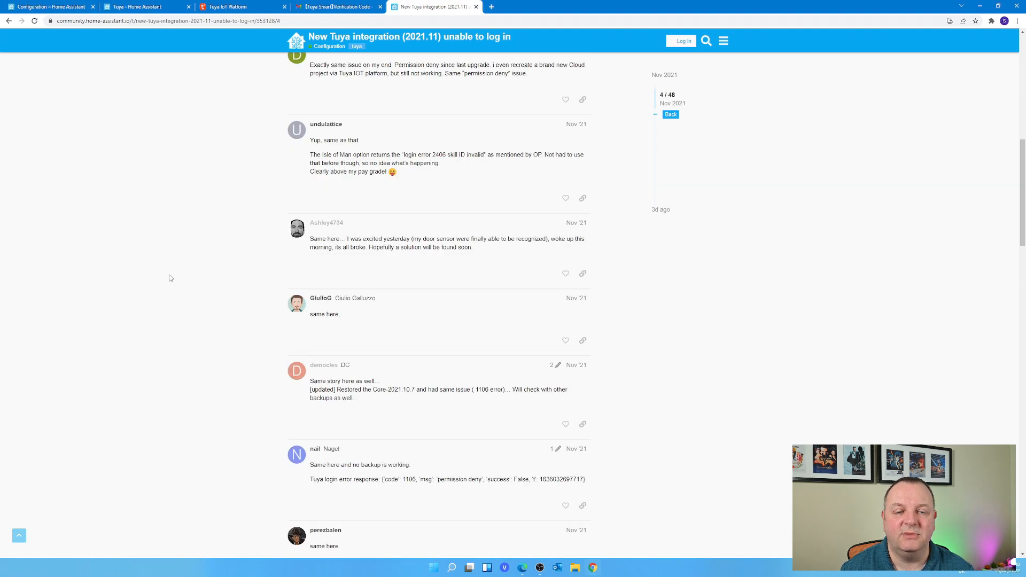
pyautogui.scroll(-3)
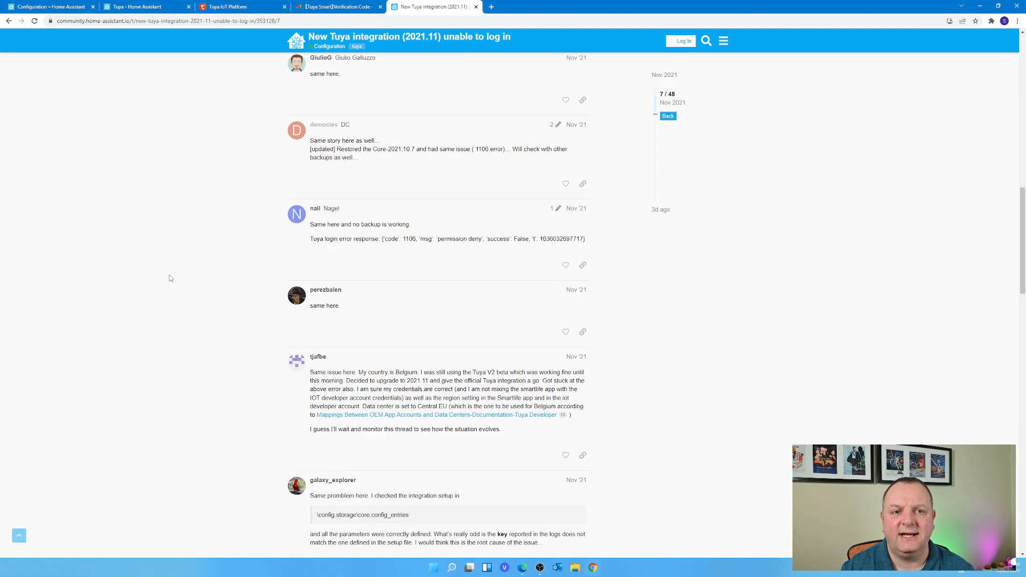
pyautogui.scroll(-3)
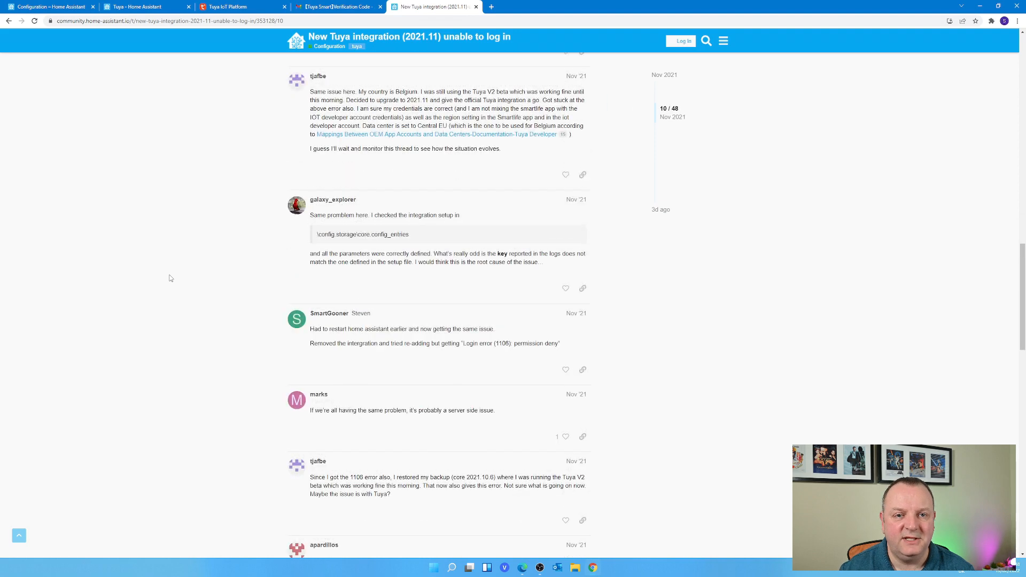
pyautogui.scroll(-3)
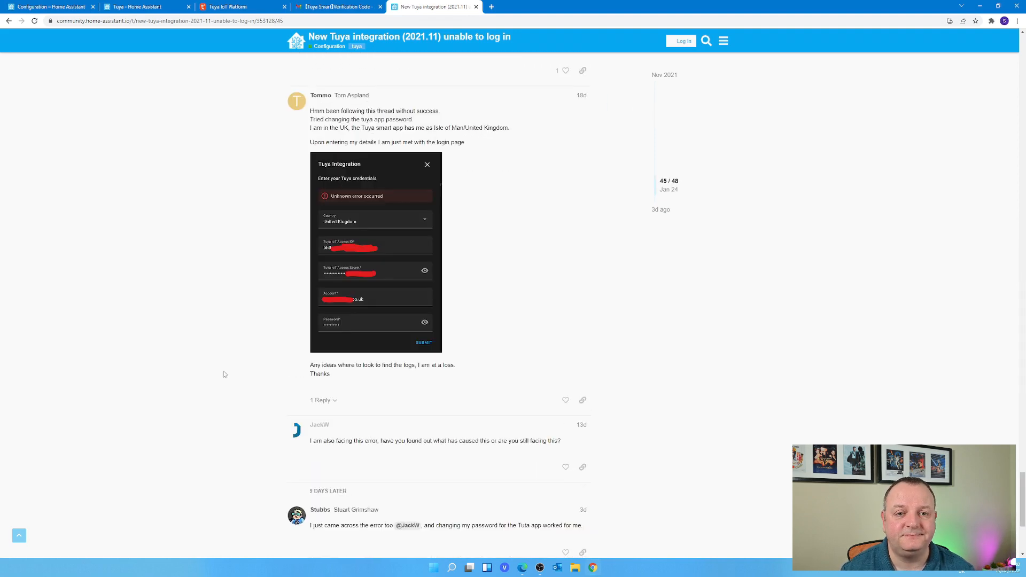
pyautogui.scroll(-3)
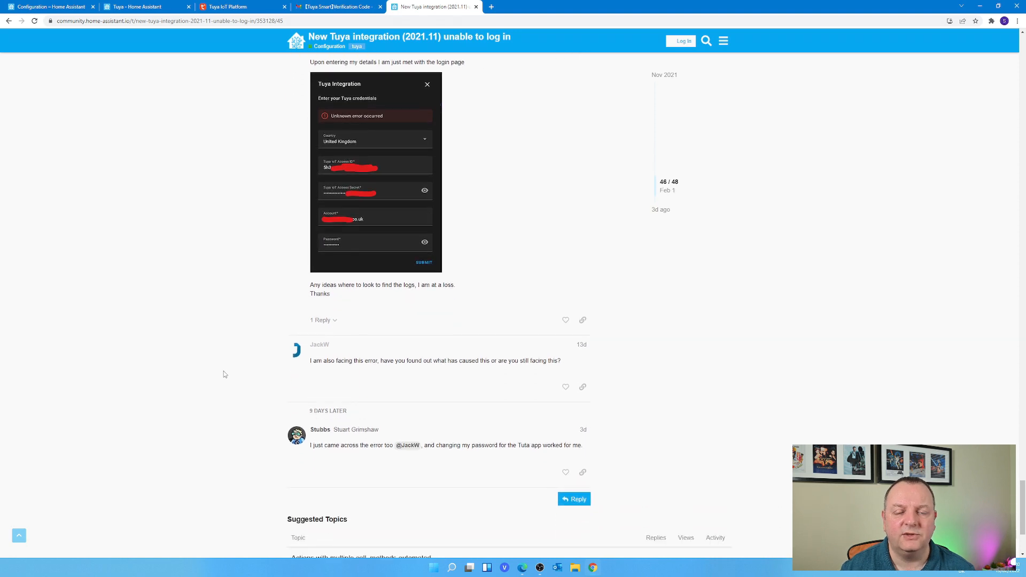
pyautogui.scroll(-3)
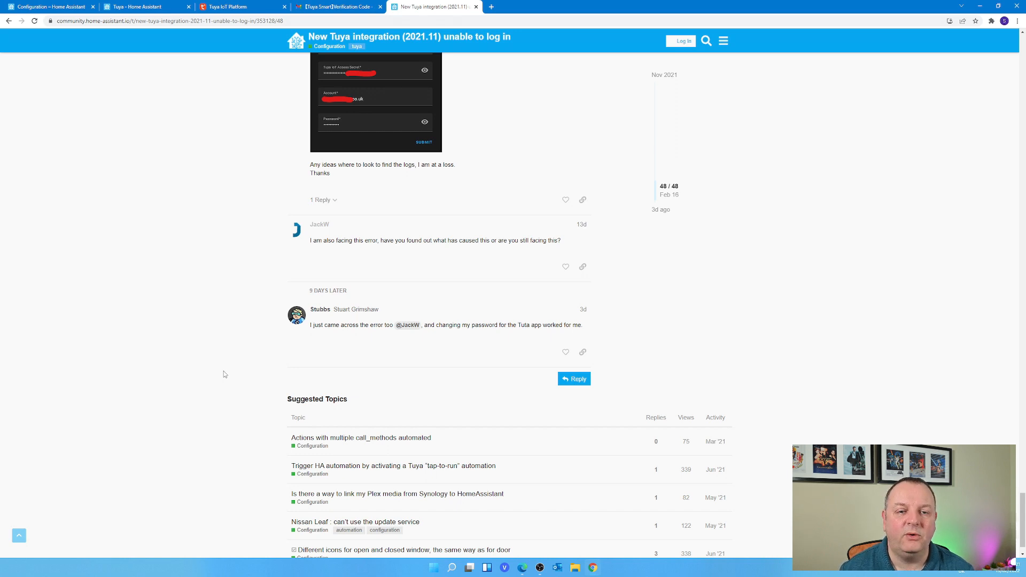
pyautogui.scroll(-3)
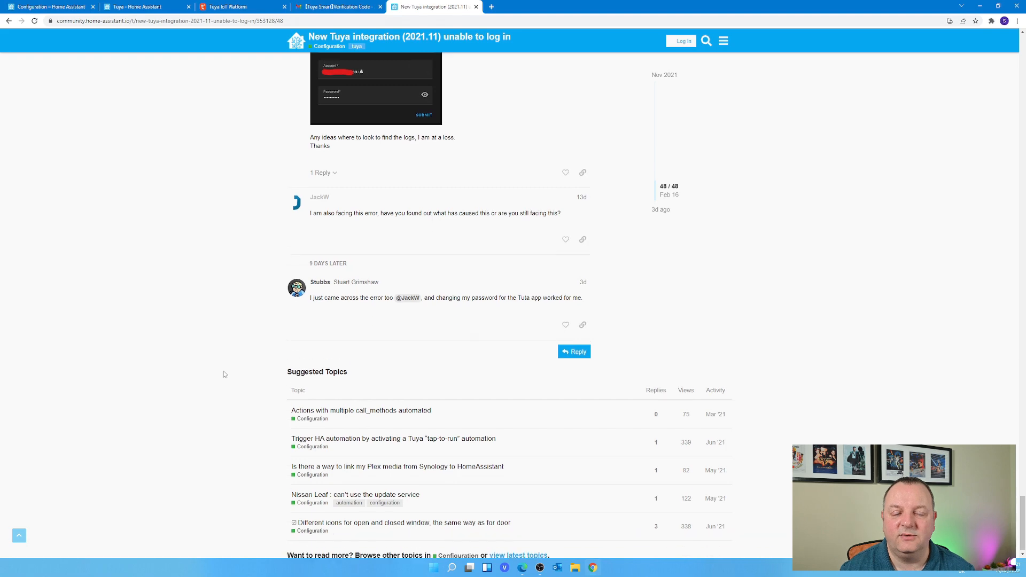
pyautogui.scroll(3)
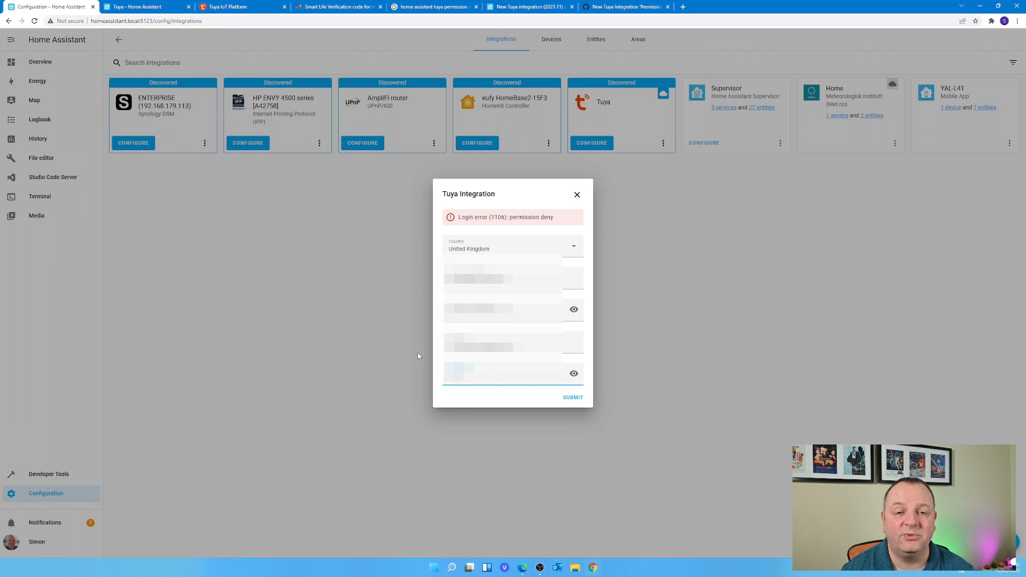
pyautogui.moveTo(583, 408)
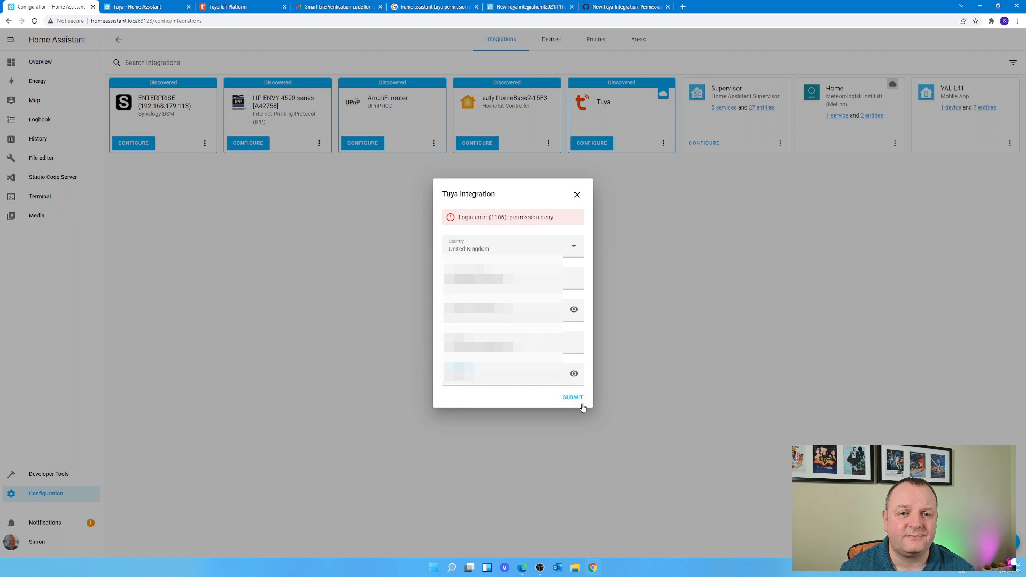
# Resubmit the Tuya login details to reach the Success screen listing found devices.
pyautogui.click(574, 398)
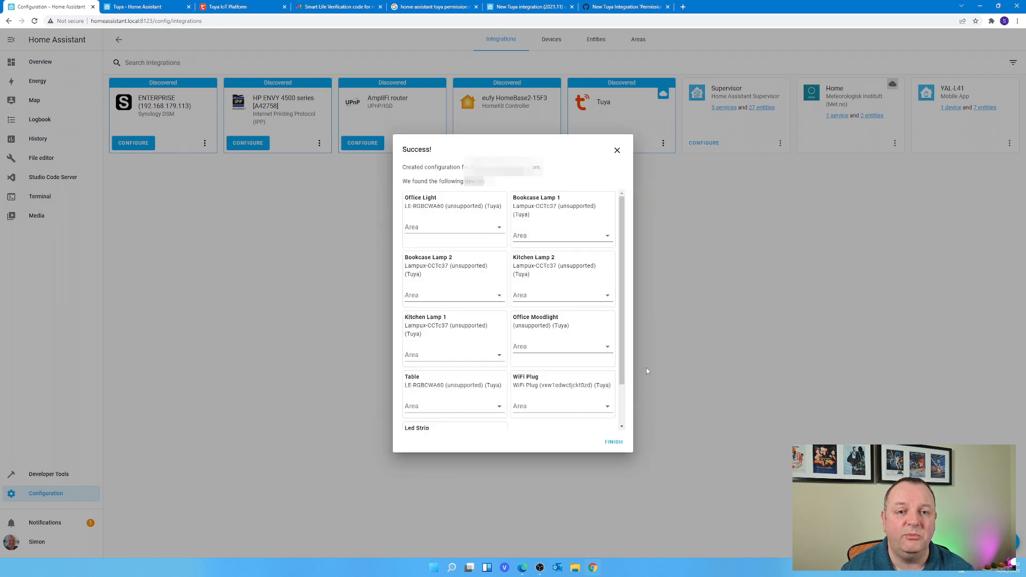
pyautogui.moveTo(464, 296)
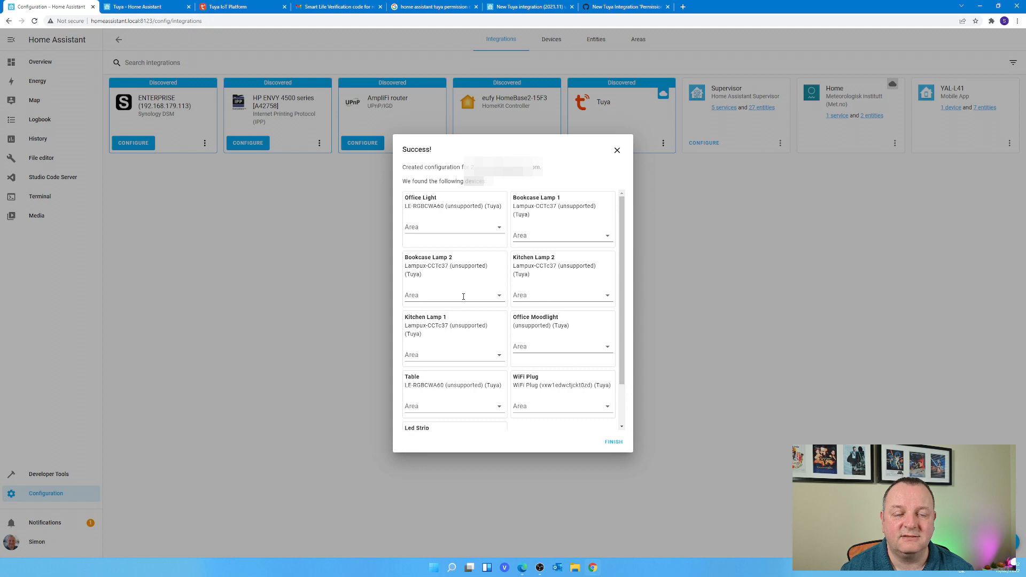
pyautogui.moveTo(467, 382)
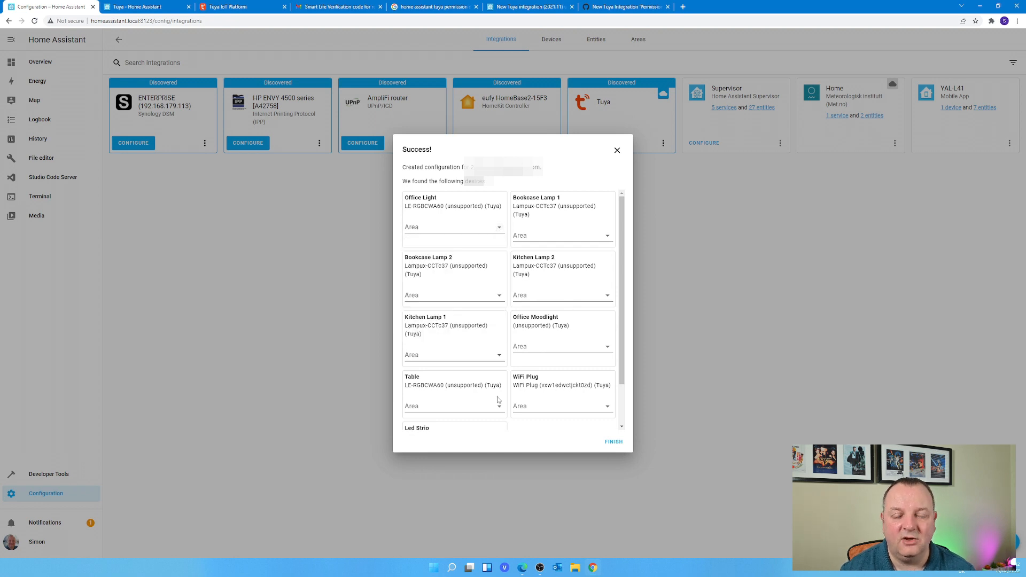
pyautogui.moveTo(491, 376)
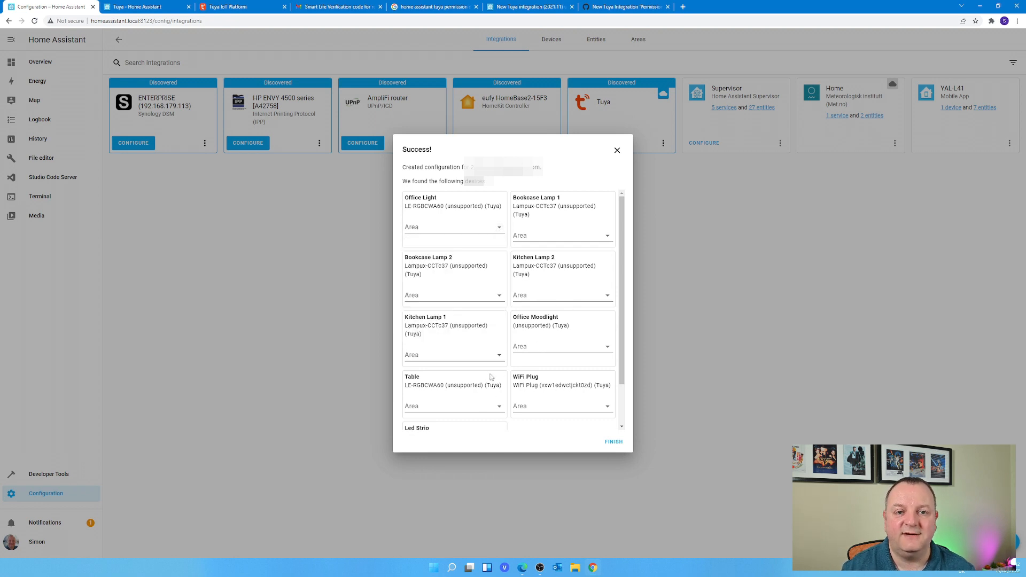
# Assign Kitchen Lamp 1 to the Kitchen area and finish the Tuya setup.
pyautogui.click(454, 355)
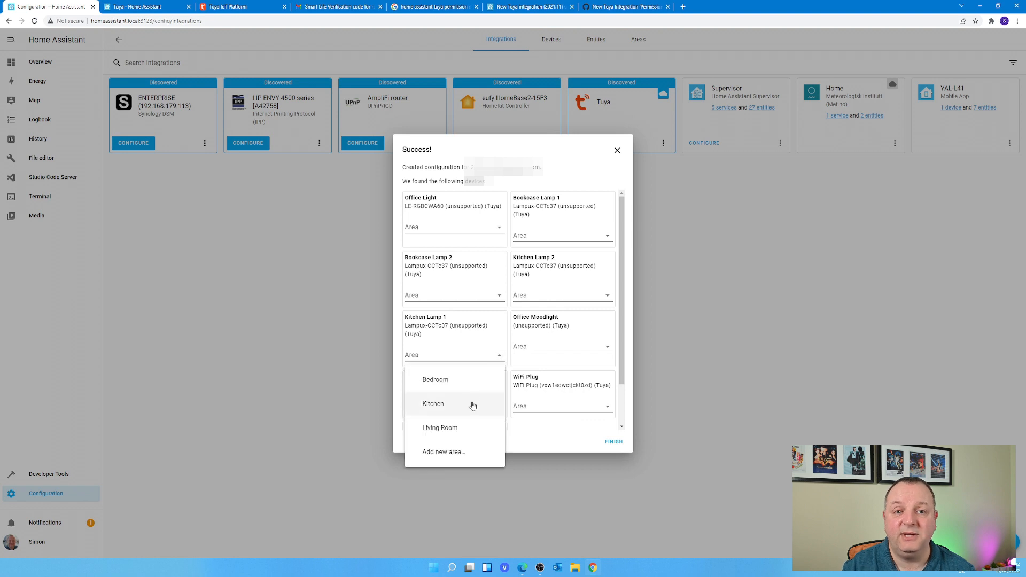
pyautogui.click(433, 404)
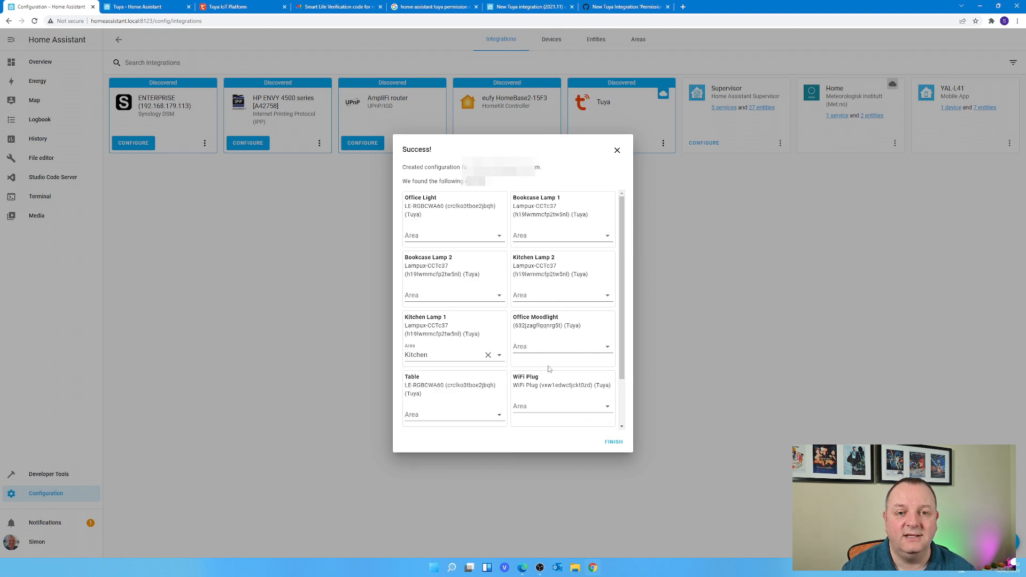
pyautogui.moveTo(585, 272)
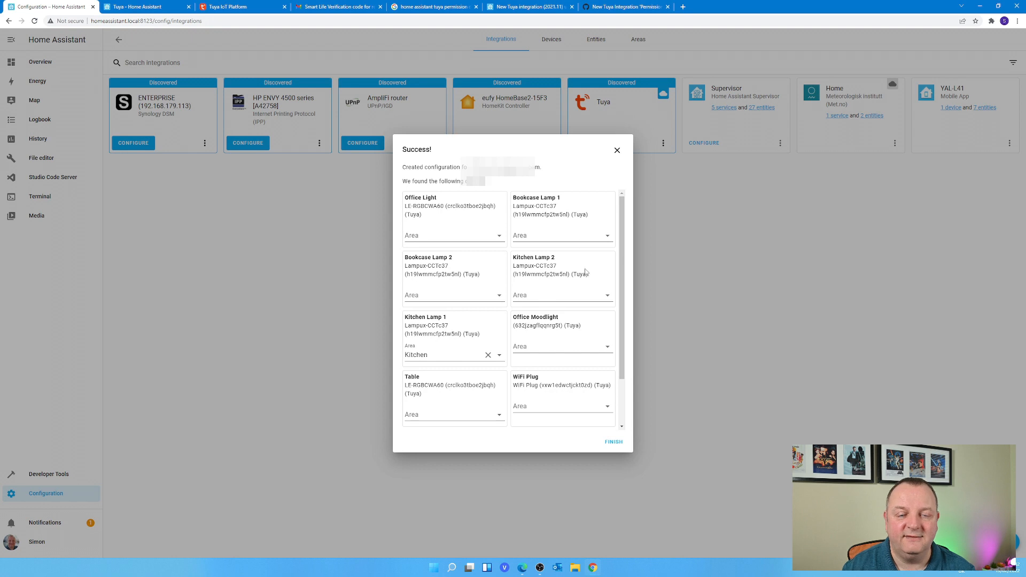
pyautogui.click(614, 441)
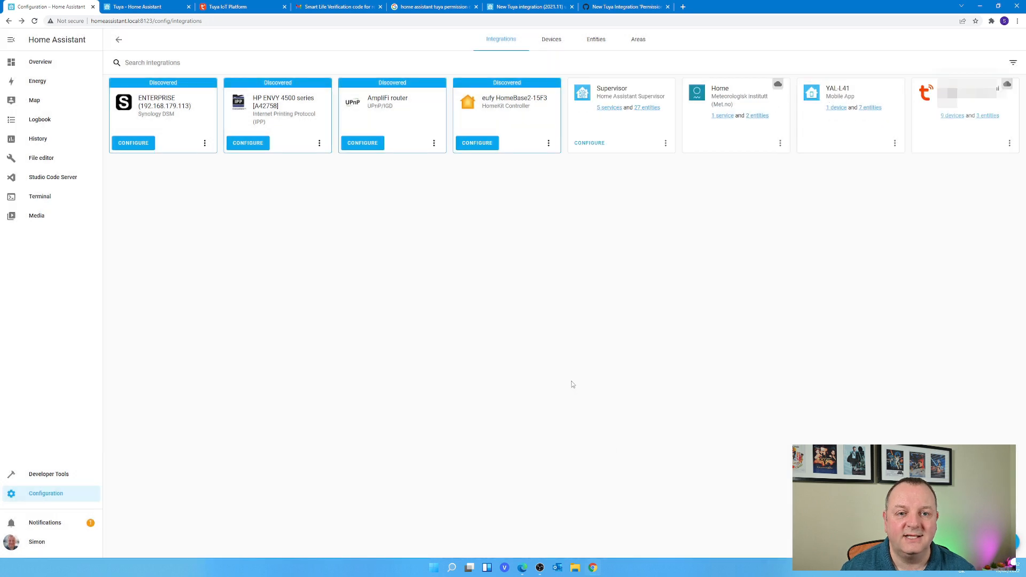
pyautogui.moveTo(524, 335)
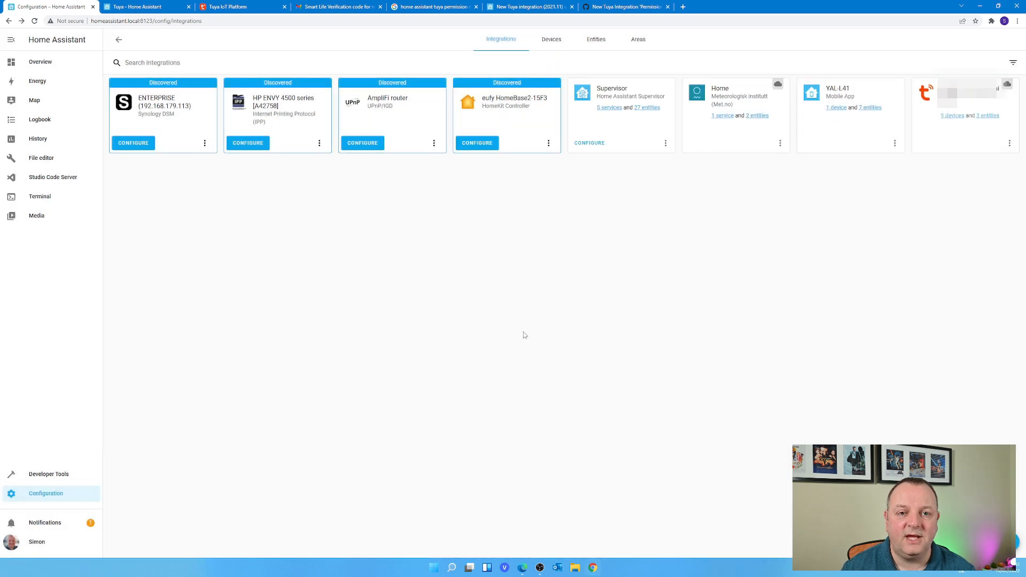
pyautogui.moveTo(546, 46)
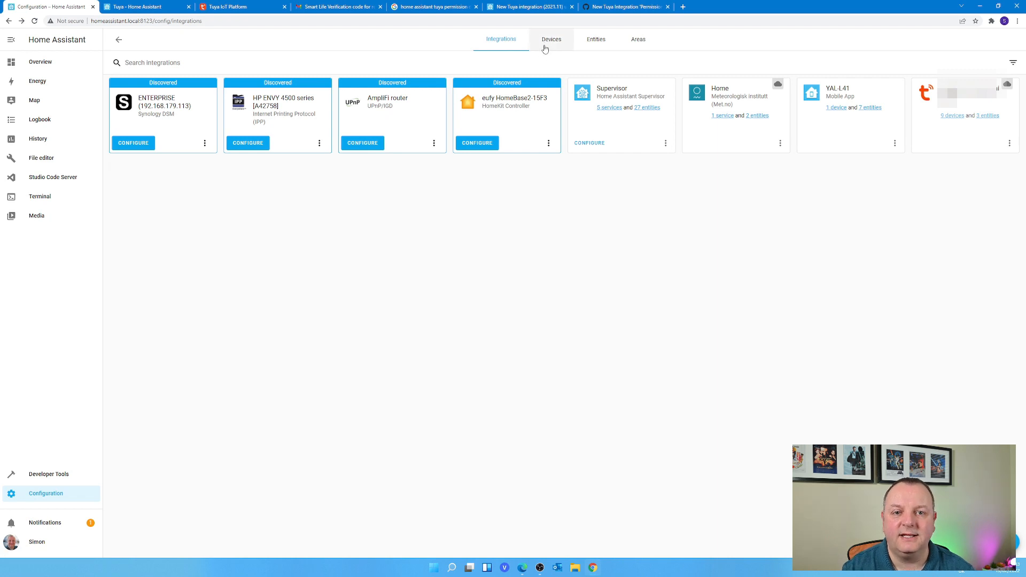
# Browse the Devices list, view Office Moodlight's details, then open the Entities list.
pyautogui.click(552, 39)
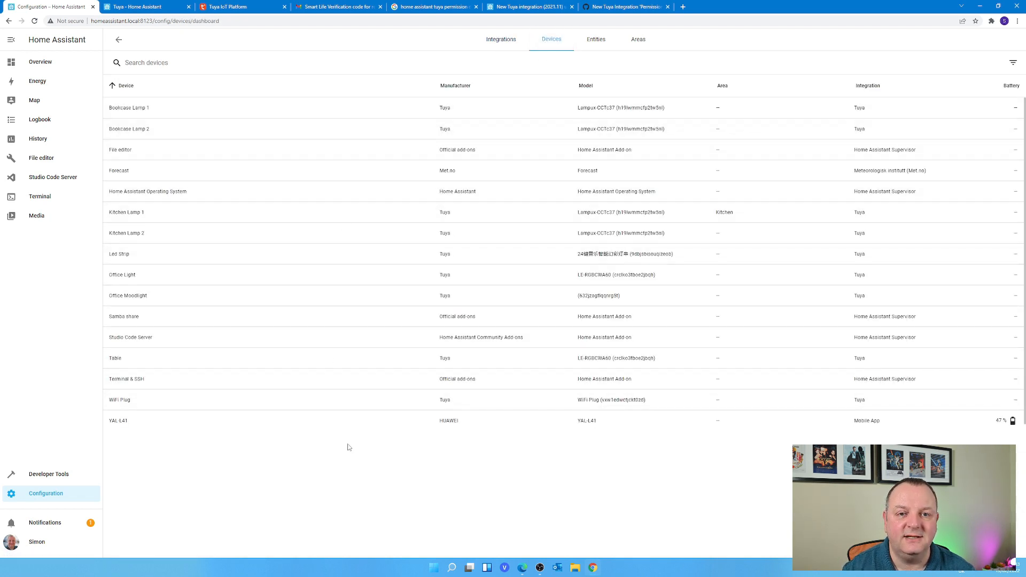
pyautogui.moveTo(286, 108)
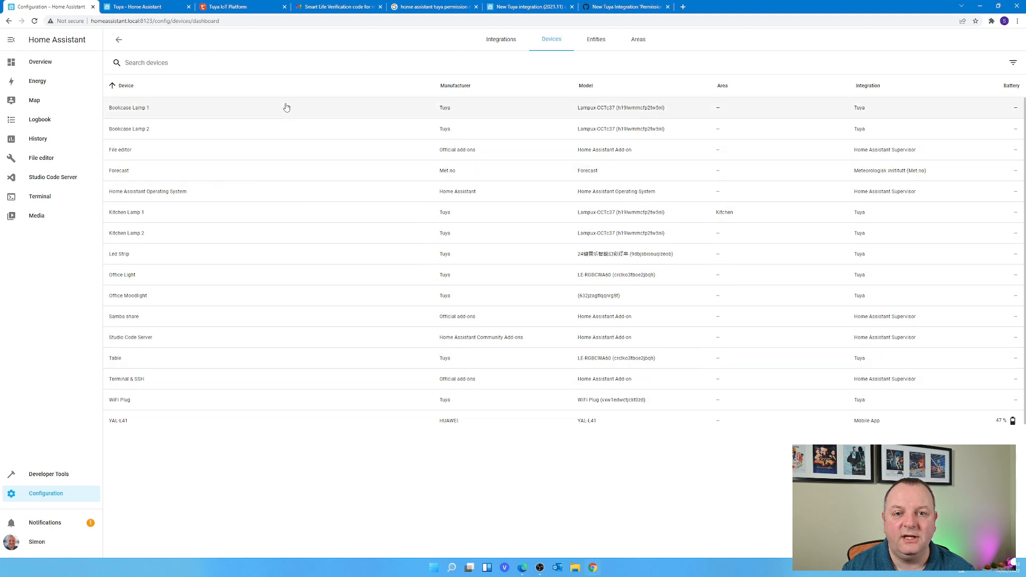
pyautogui.moveTo(293, 405)
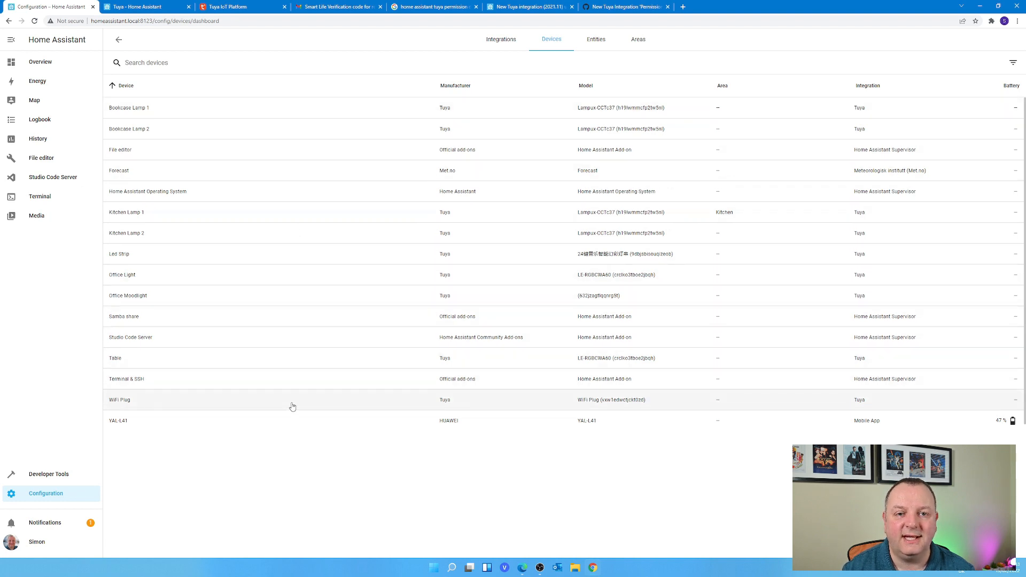
pyautogui.click(127, 296)
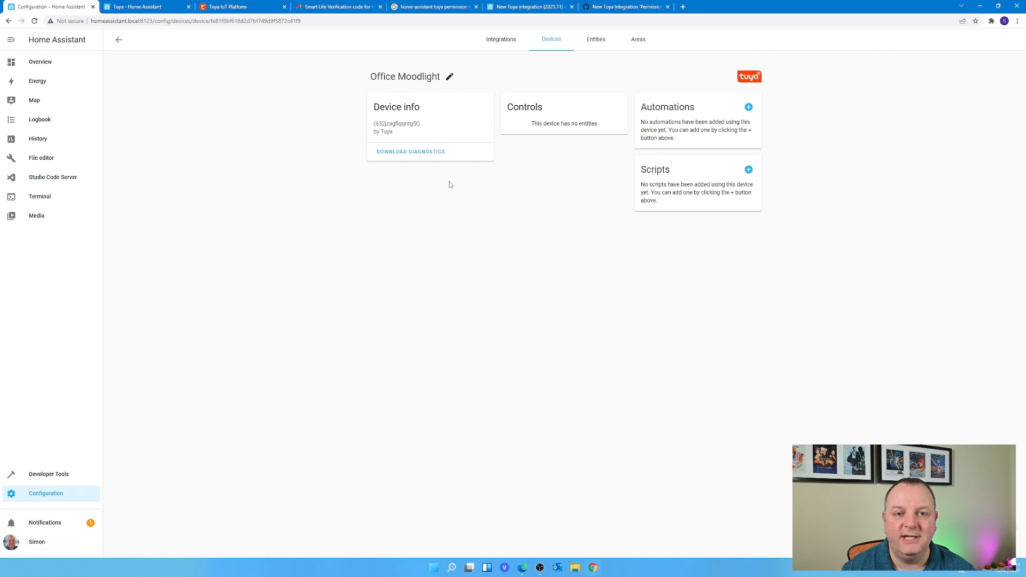
pyautogui.moveTo(574, 132)
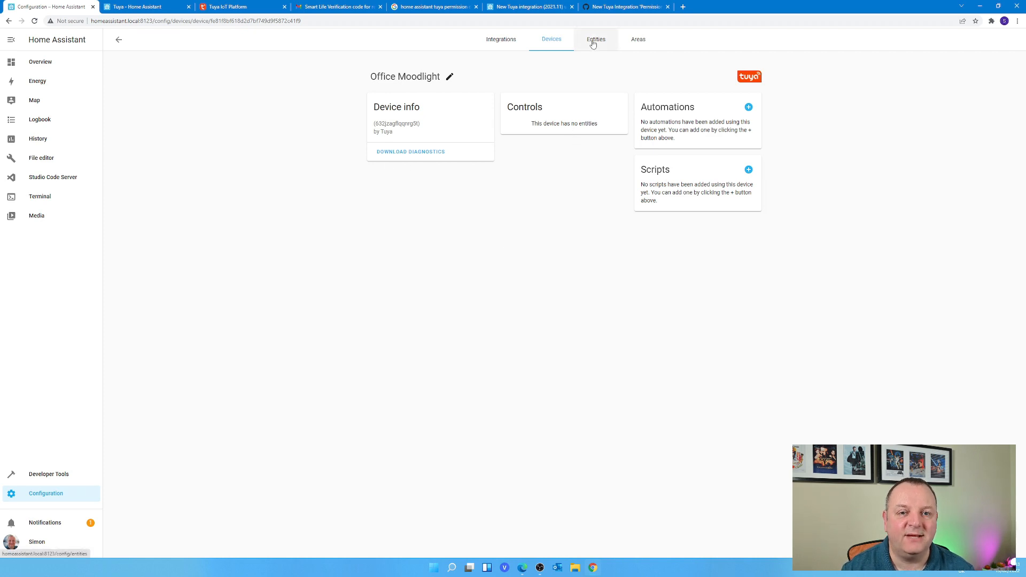
pyautogui.click(595, 39)
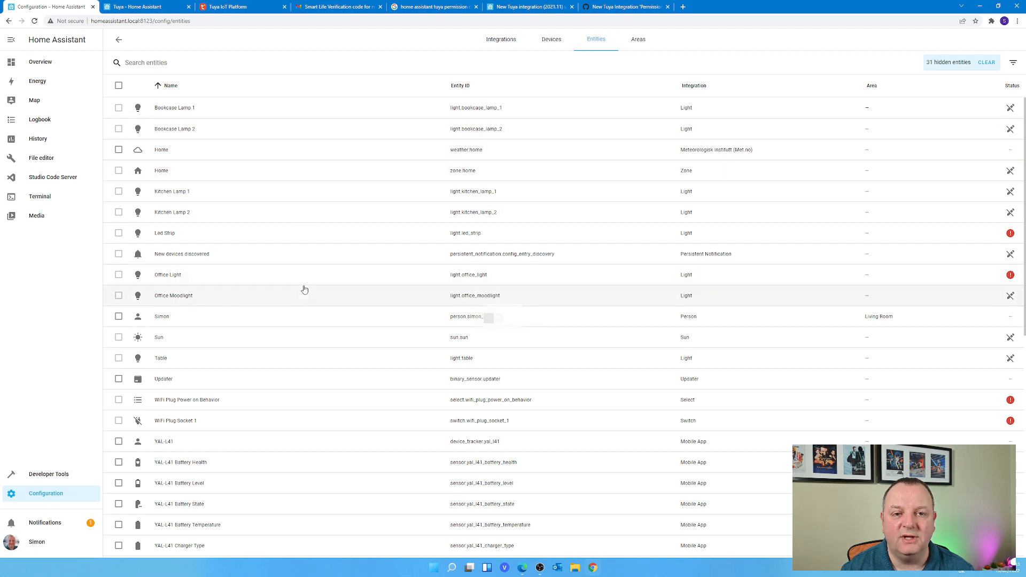
pyautogui.click(174, 296)
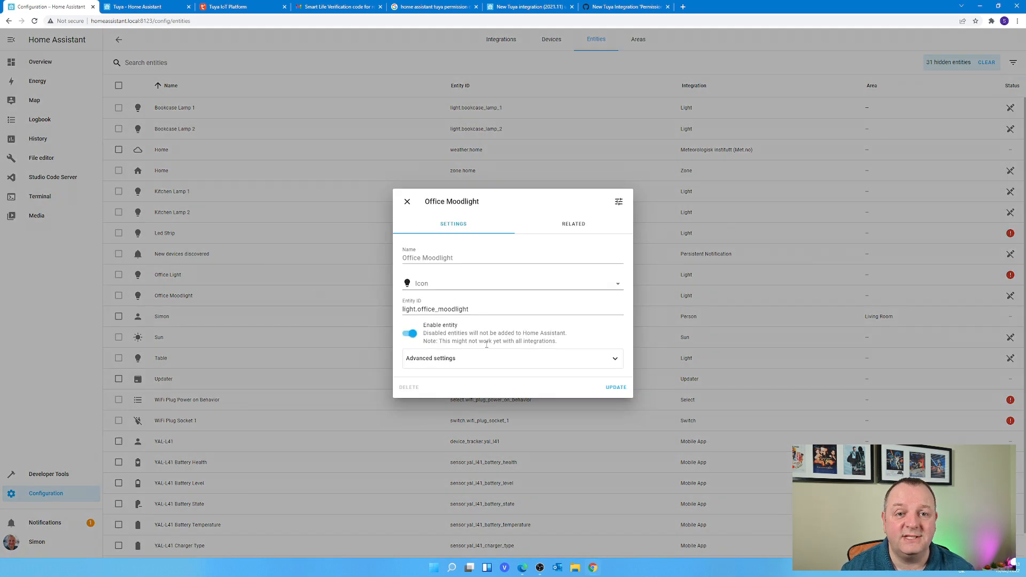
pyautogui.click(431, 358)
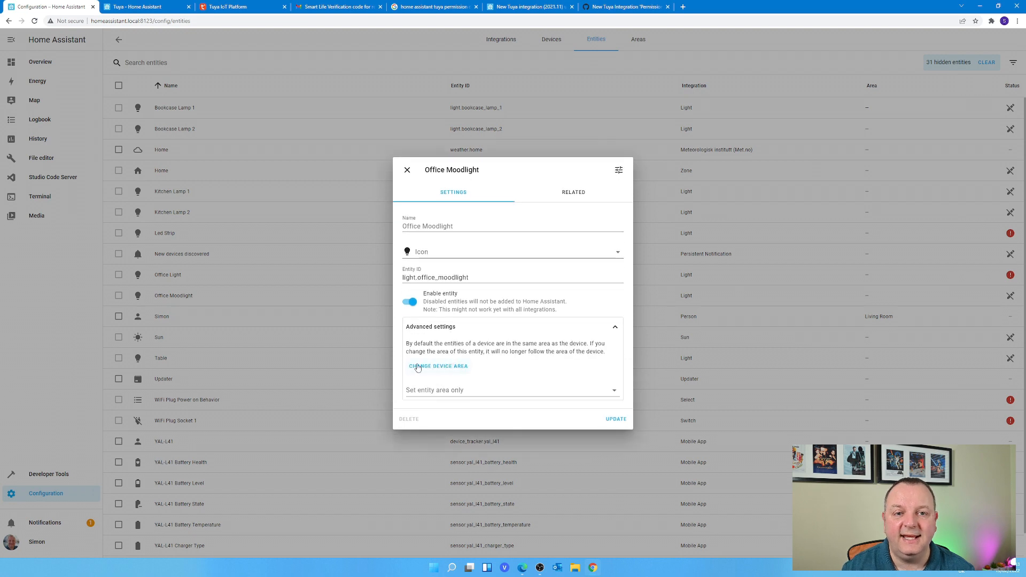
pyautogui.click(407, 170)
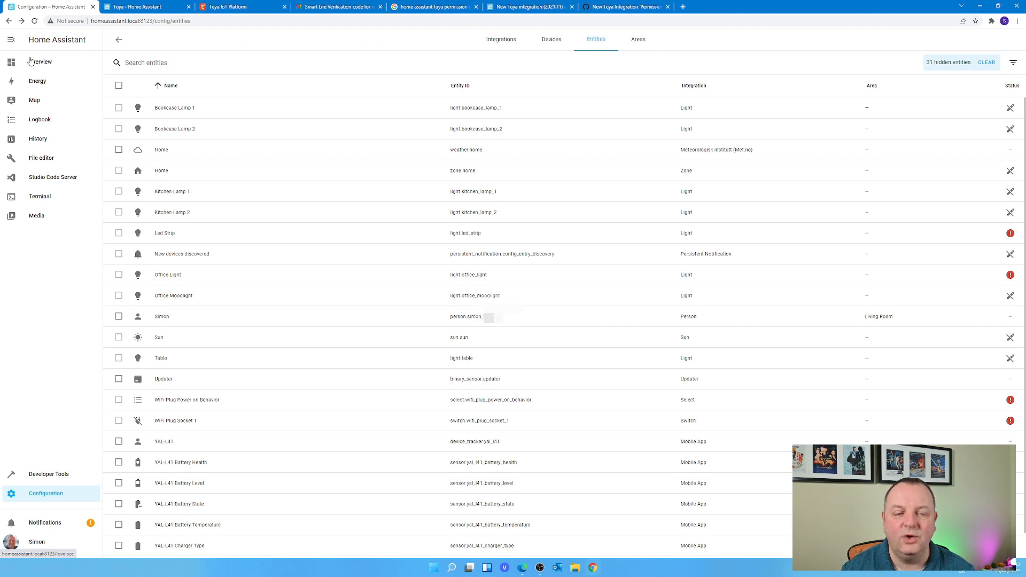
# On the Overview dashboard, turn Office Moodlight off and back on.
pyautogui.click(39, 61)
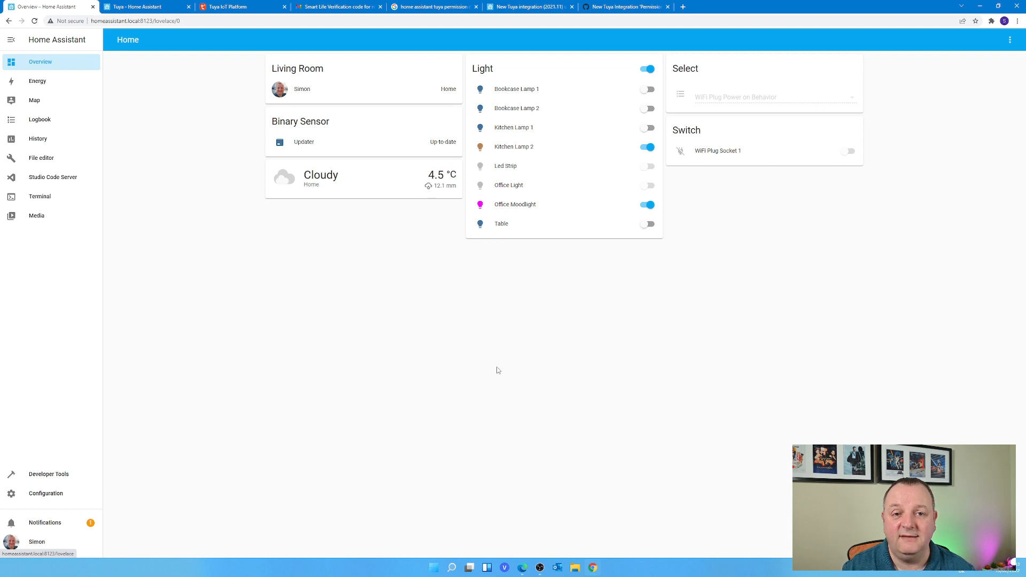
pyautogui.moveTo(549, 227)
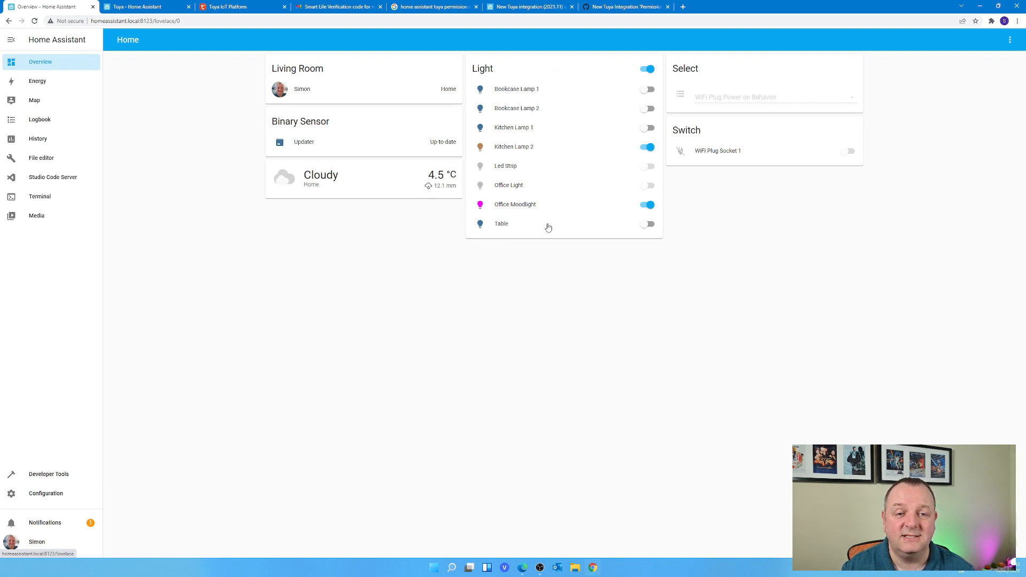
pyautogui.click(648, 205)
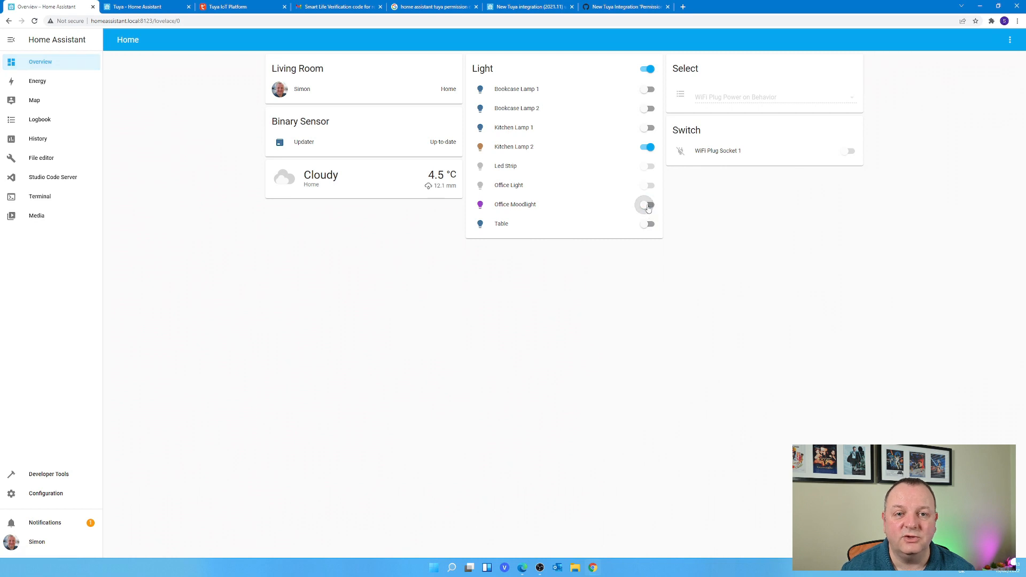
pyautogui.click(647, 205)
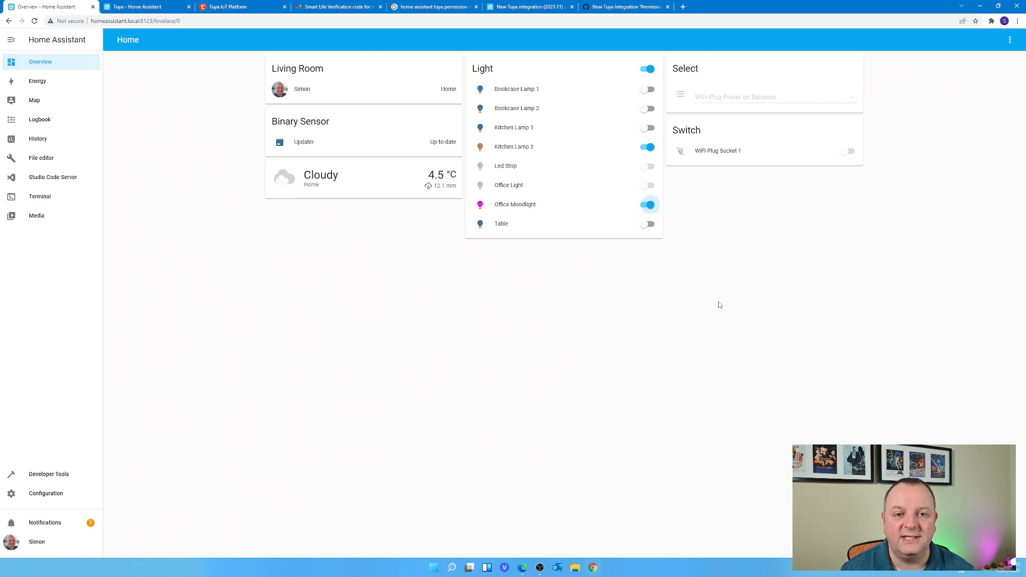